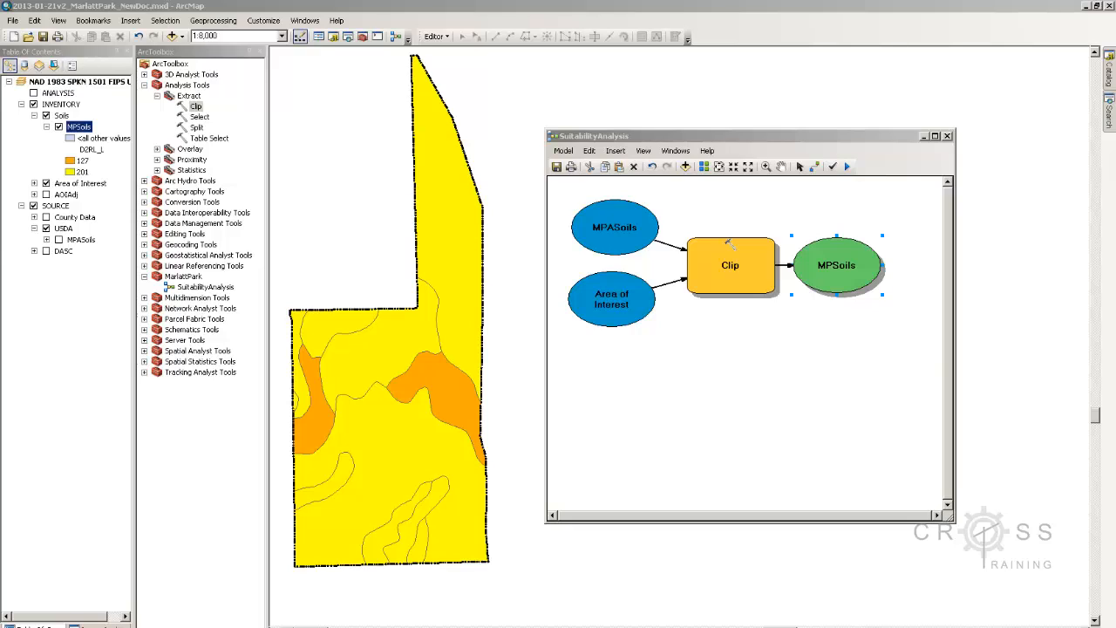
mouse_move(499, 578)
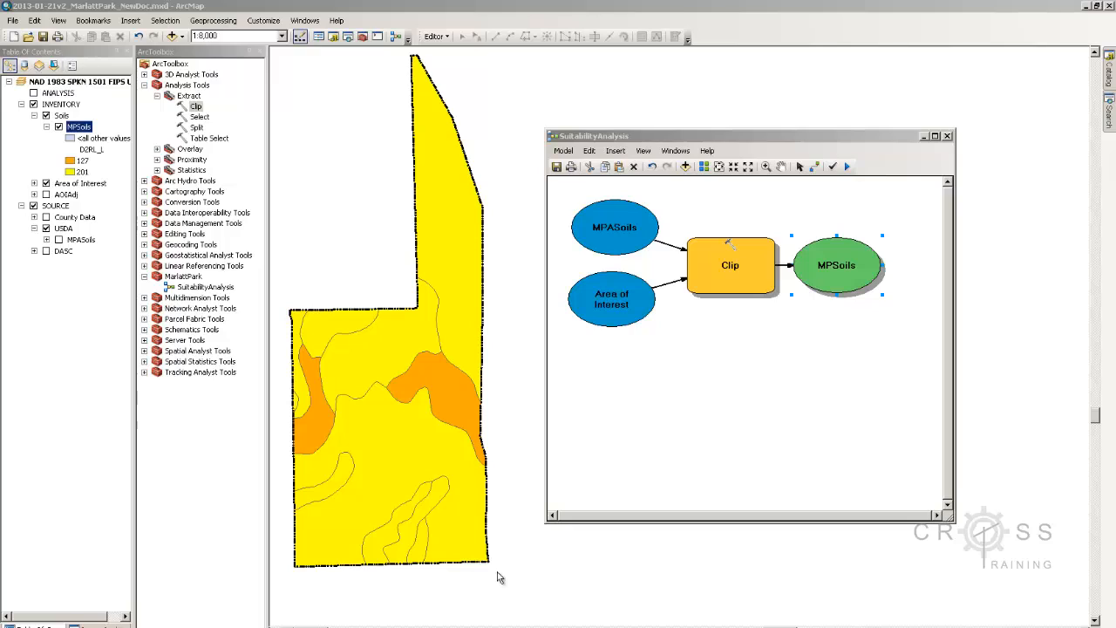
mouse_move(451, 438)
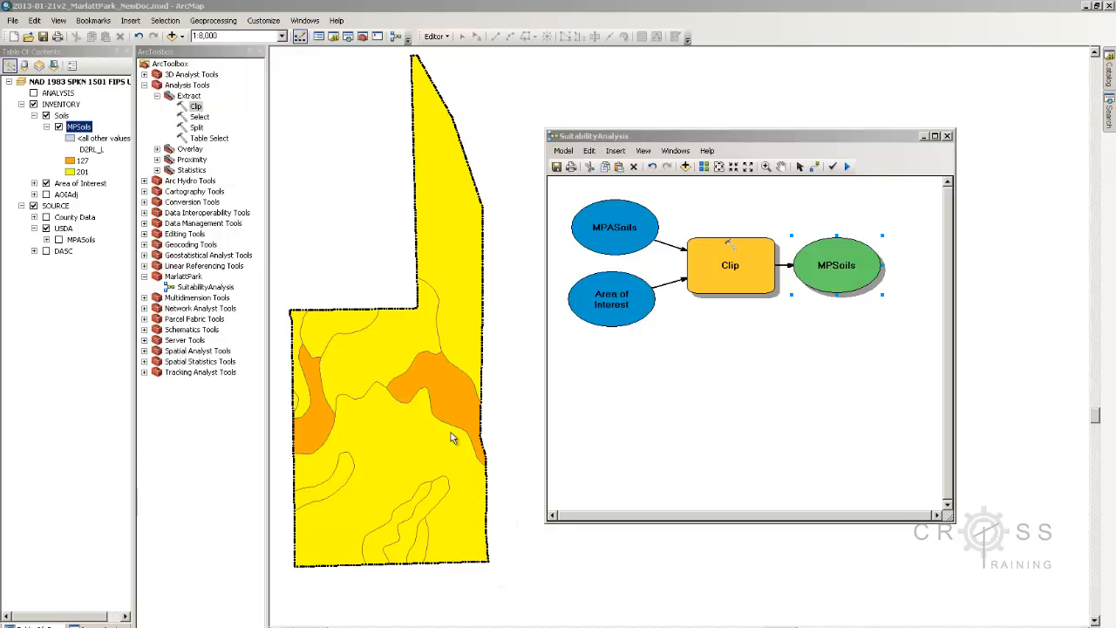
mouse_move(427, 432)
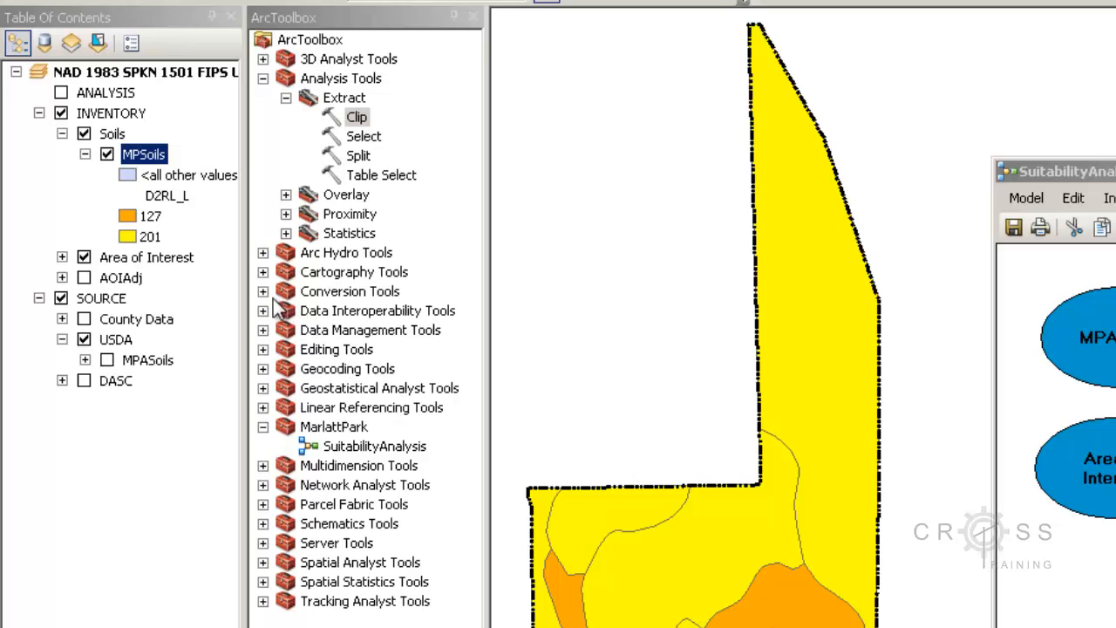
Bring Polygon to Raster from Conversion Tools > To Raster into the model beside MPSoils.
click(262, 289)
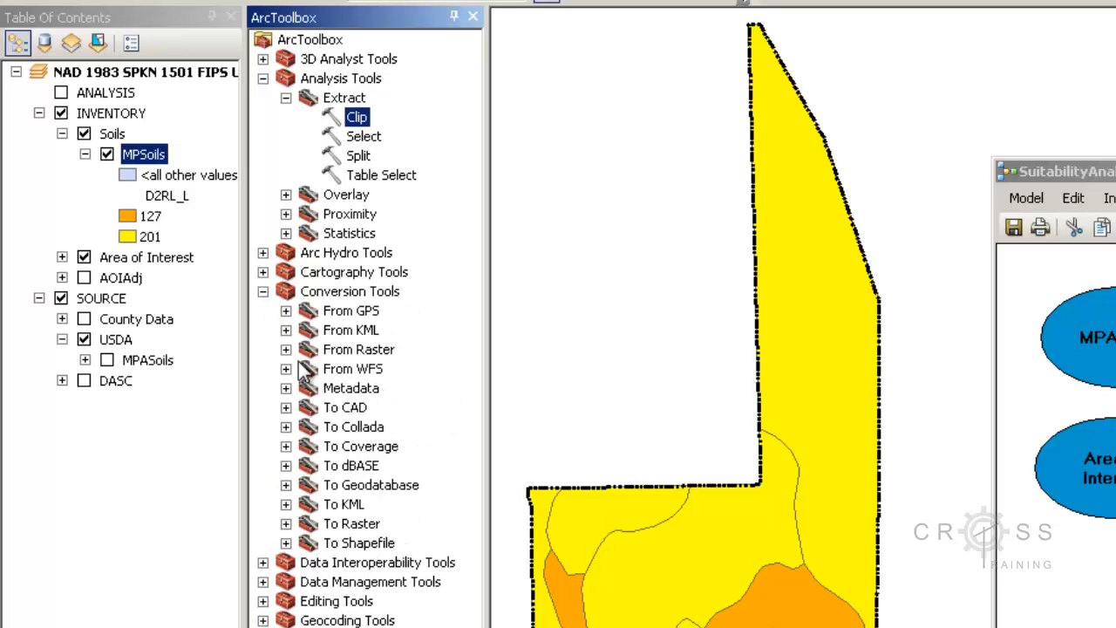
click(352, 523)
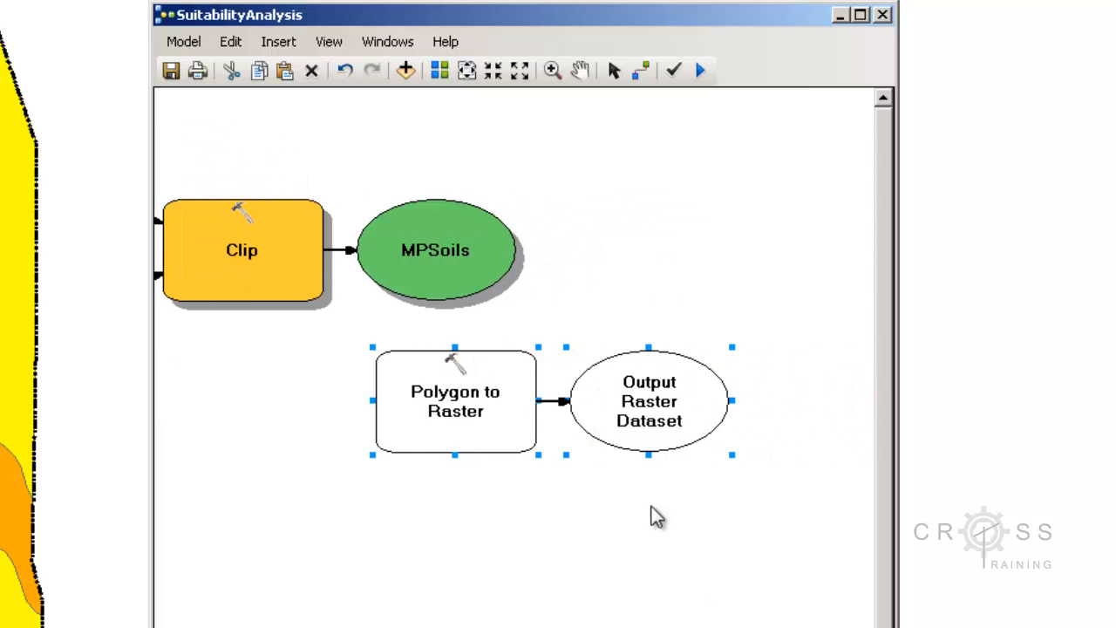
drag(455, 401, 628, 258)
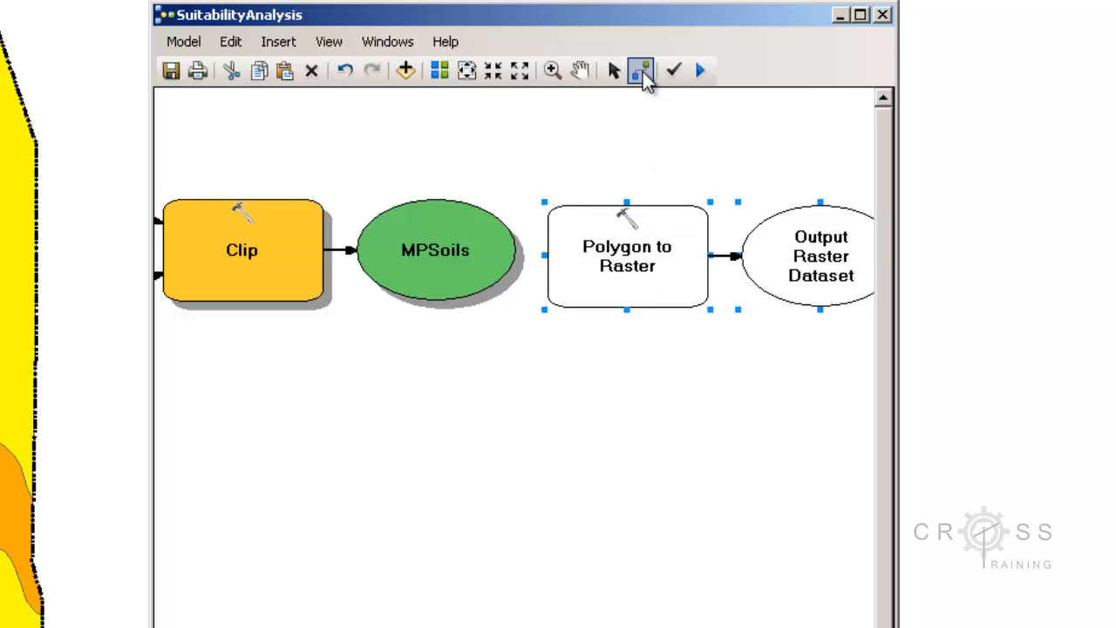
Connect MPSoils to Polygon to Raster as its Input Features.
drag(515, 262, 602, 269)
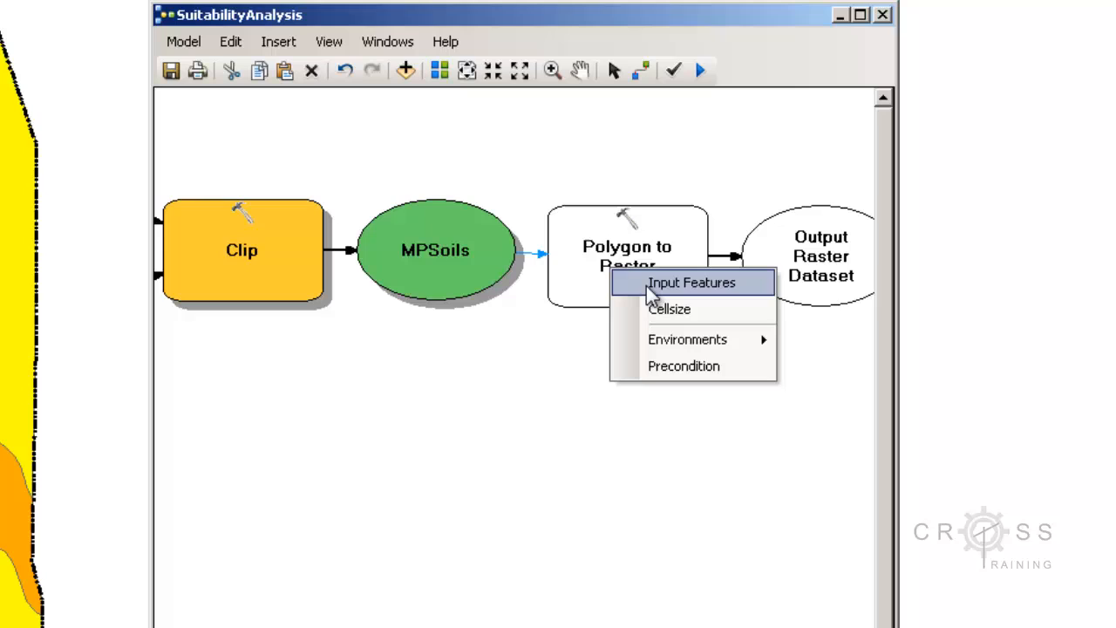
click(691, 282)
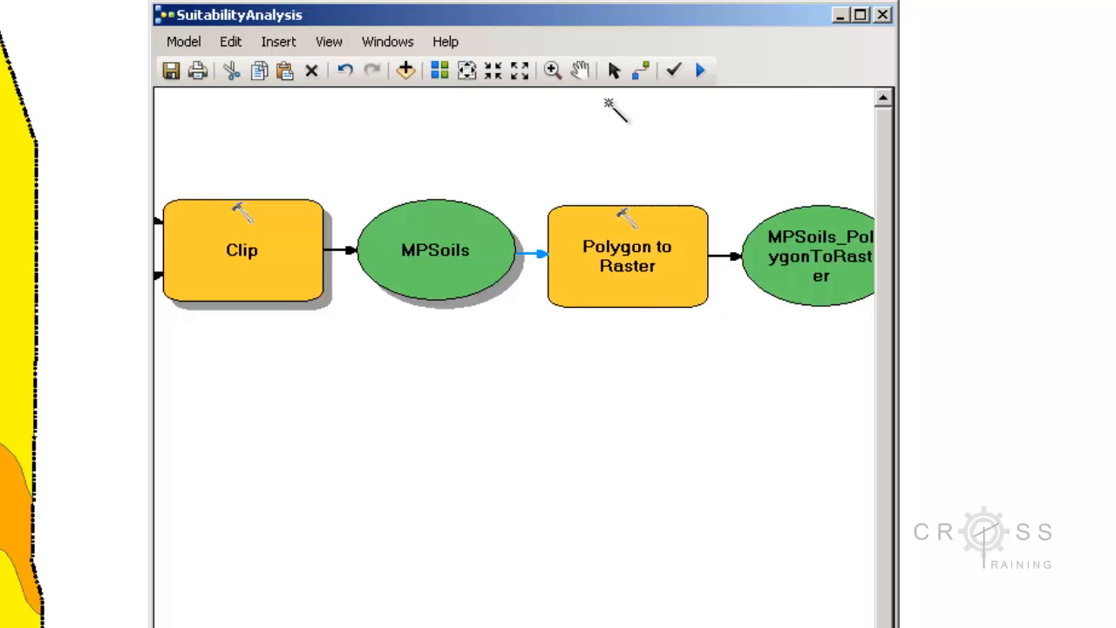
mouse_move(626, 236)
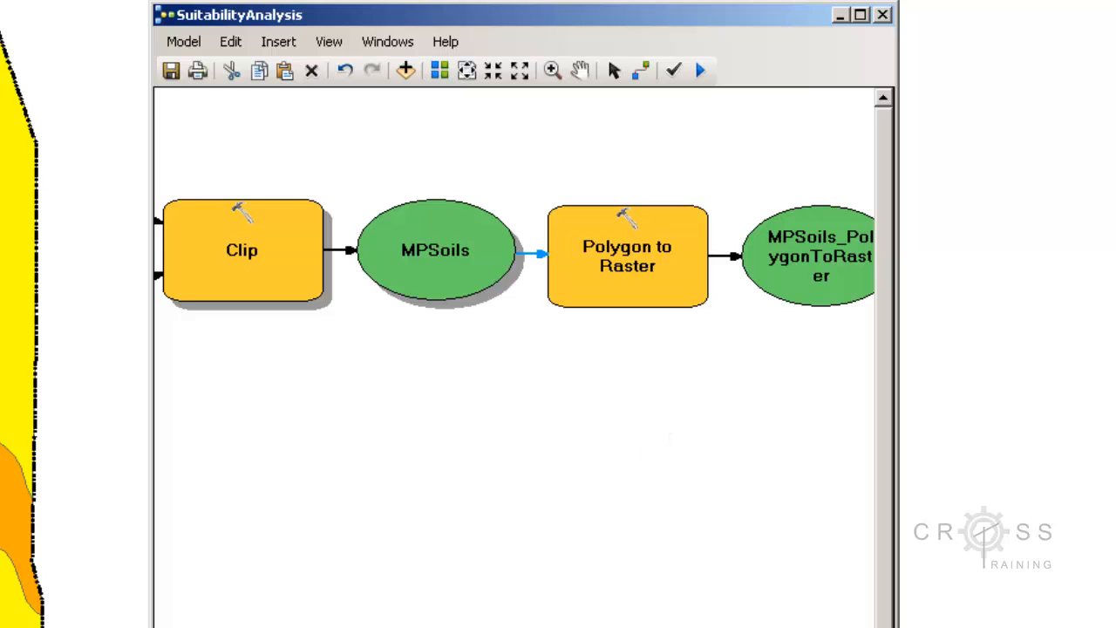
right_click(626, 253)
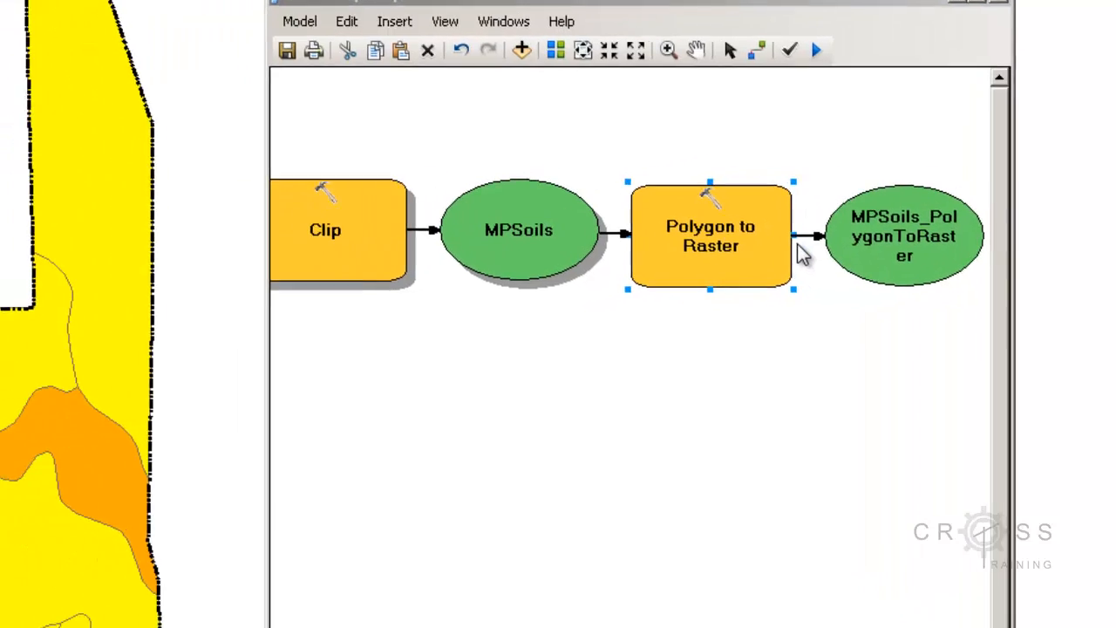
Set the Polygon to Raster value field to D2RL_L and rename its output raster D2RL_L.
double_click(710, 236)
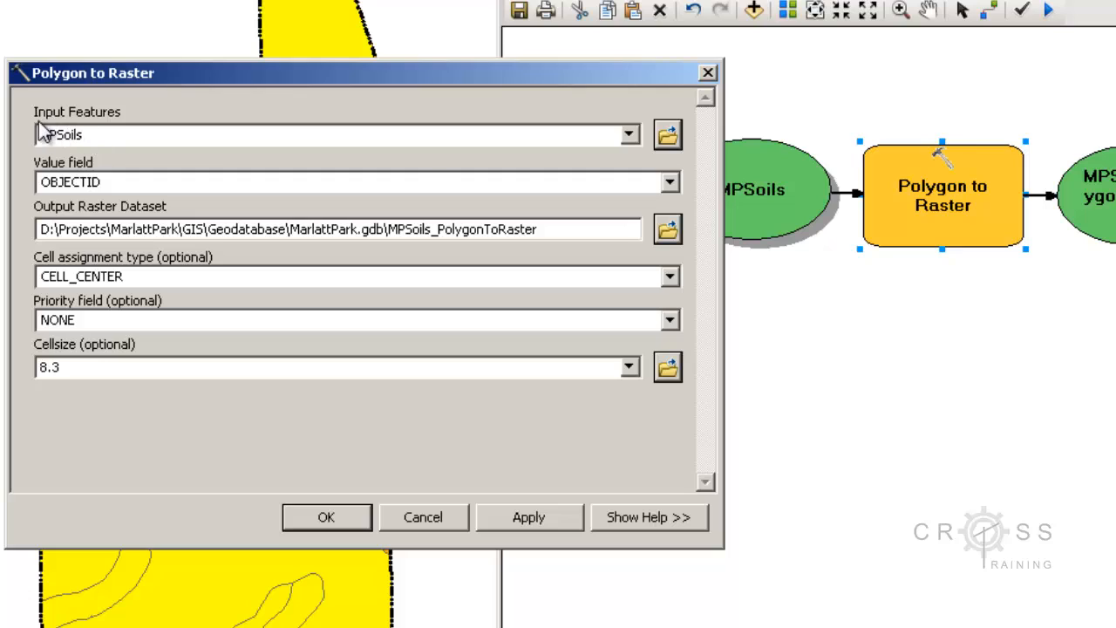
mouse_move(83, 178)
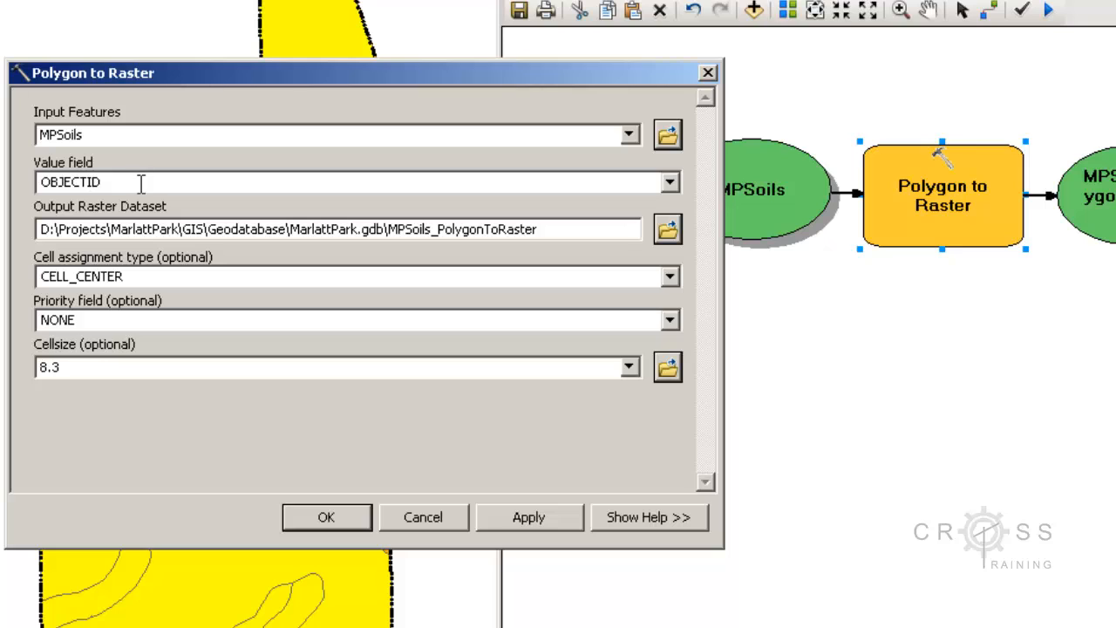
mouse_move(366, 181)
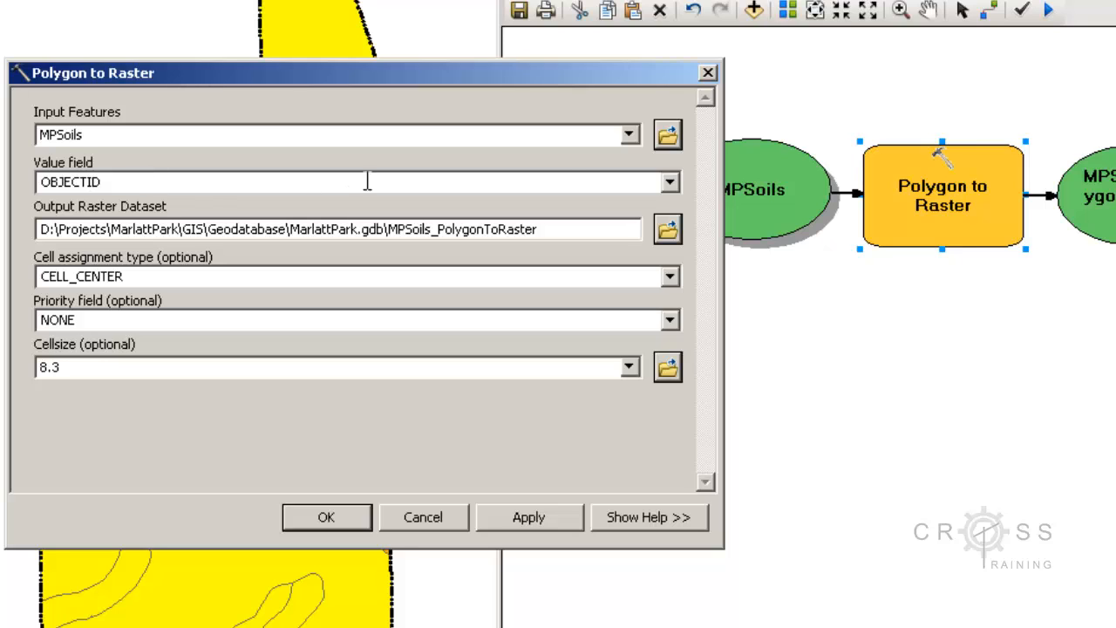
click(670, 181)
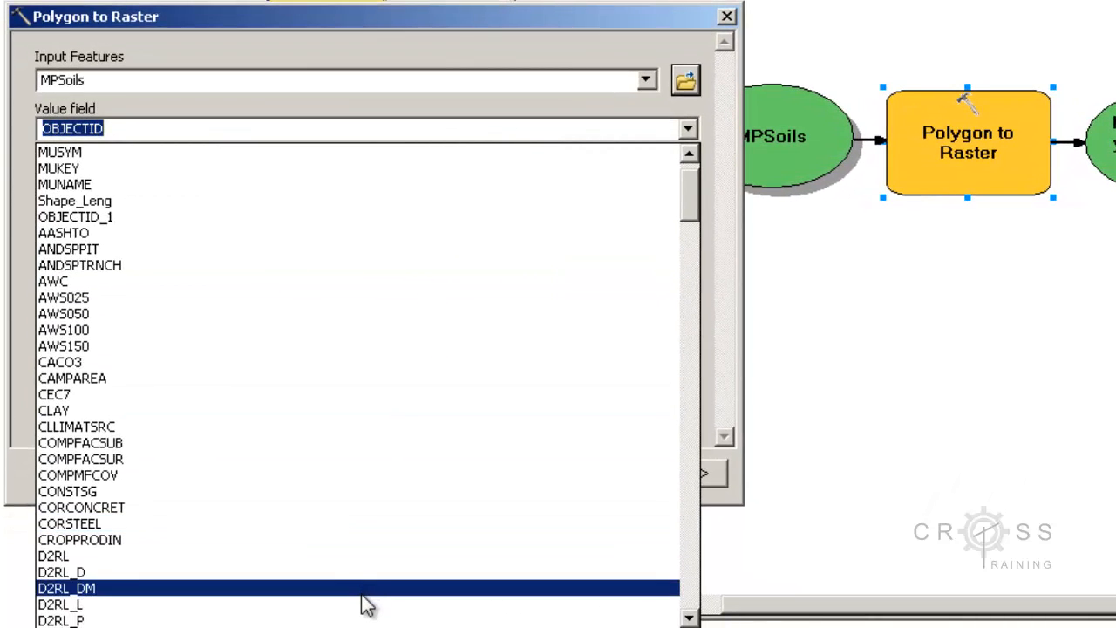
click(60, 604)
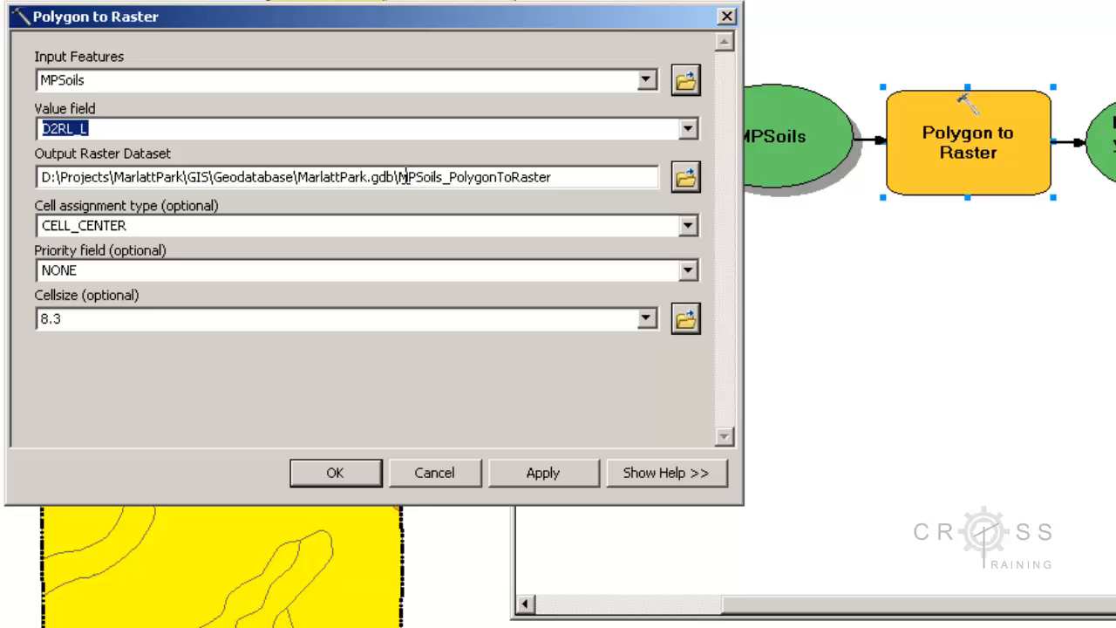
double_click(475, 176)
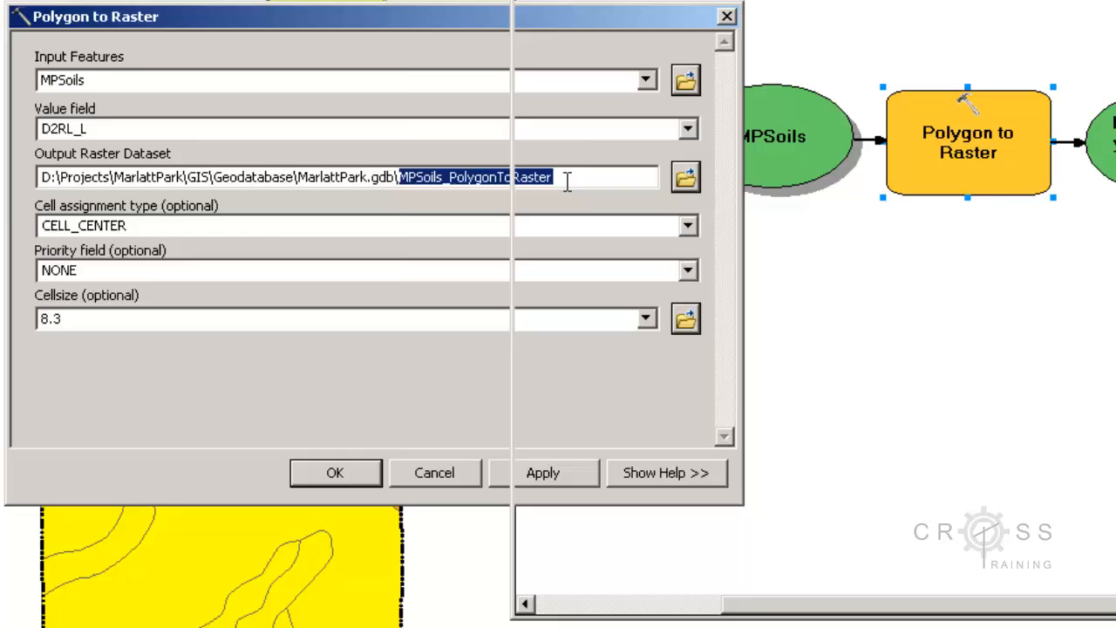
click(335, 471)
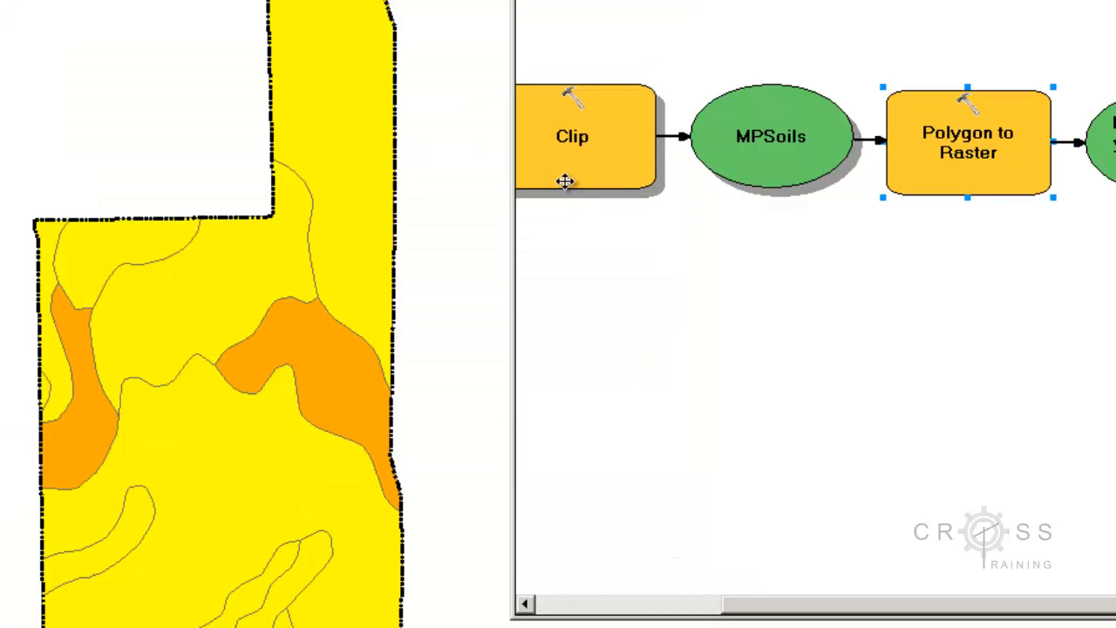
right_click(966, 143)
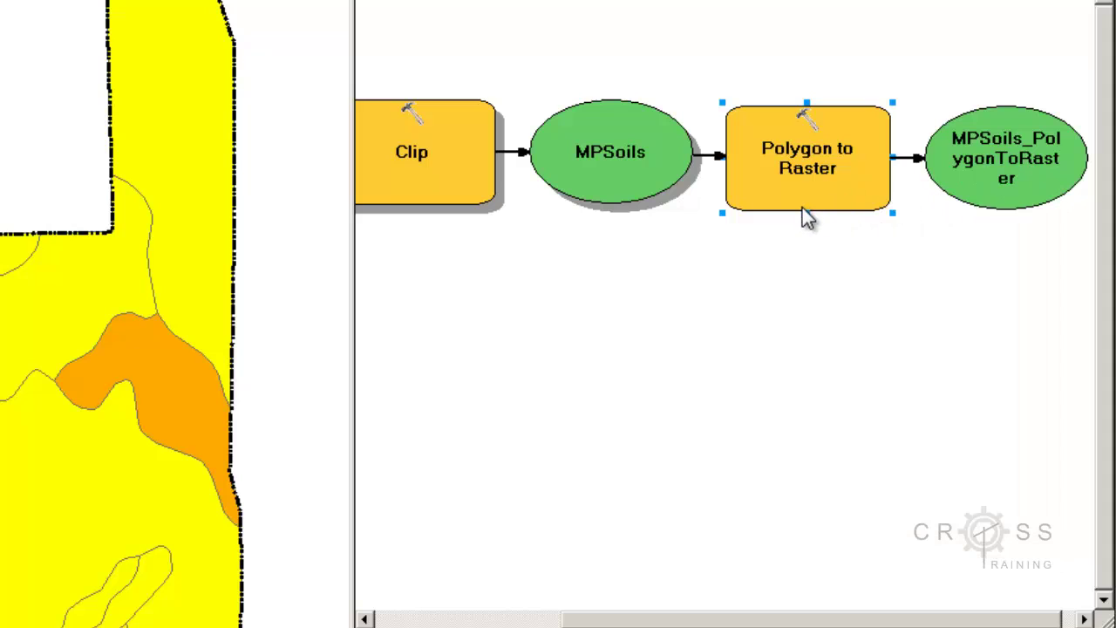
double_click(806, 158)
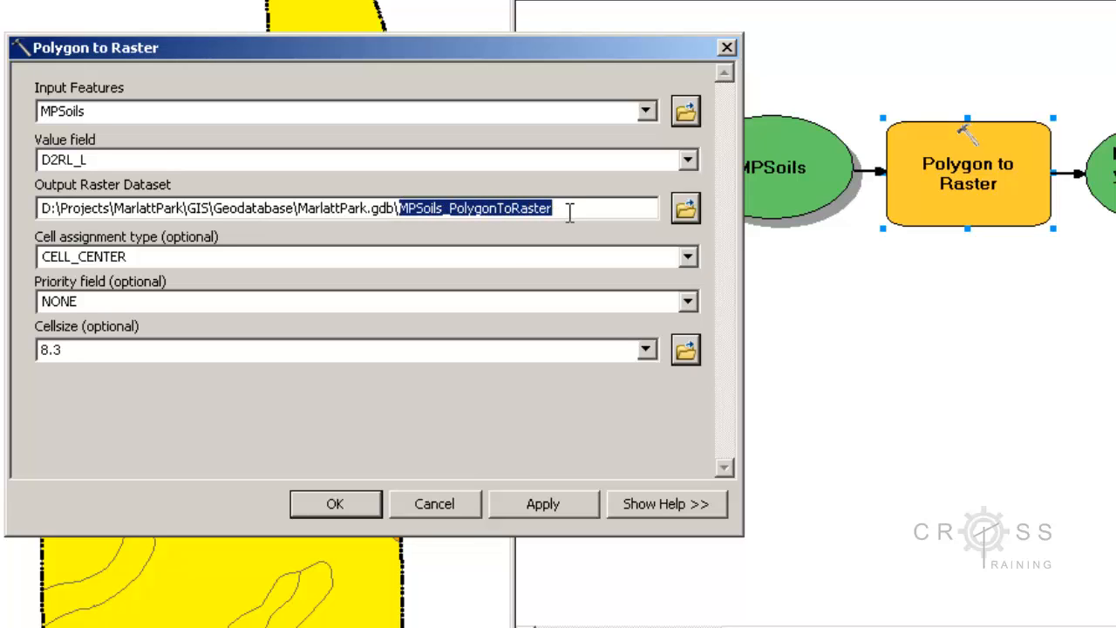
text(D2RL)
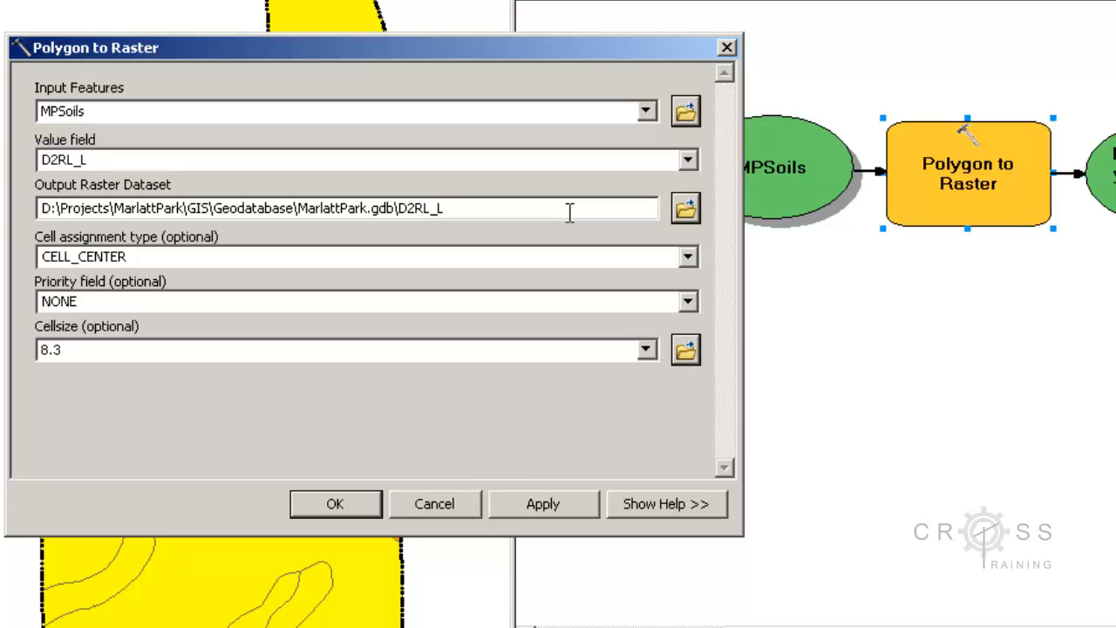
mouse_move(217, 260)
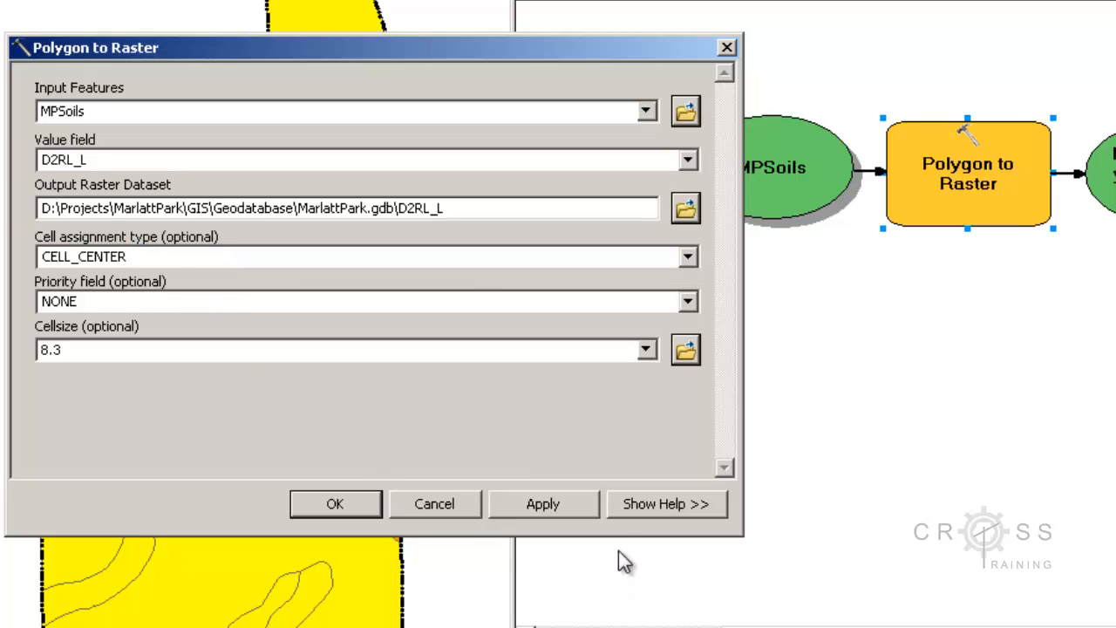
mouse_move(288, 254)
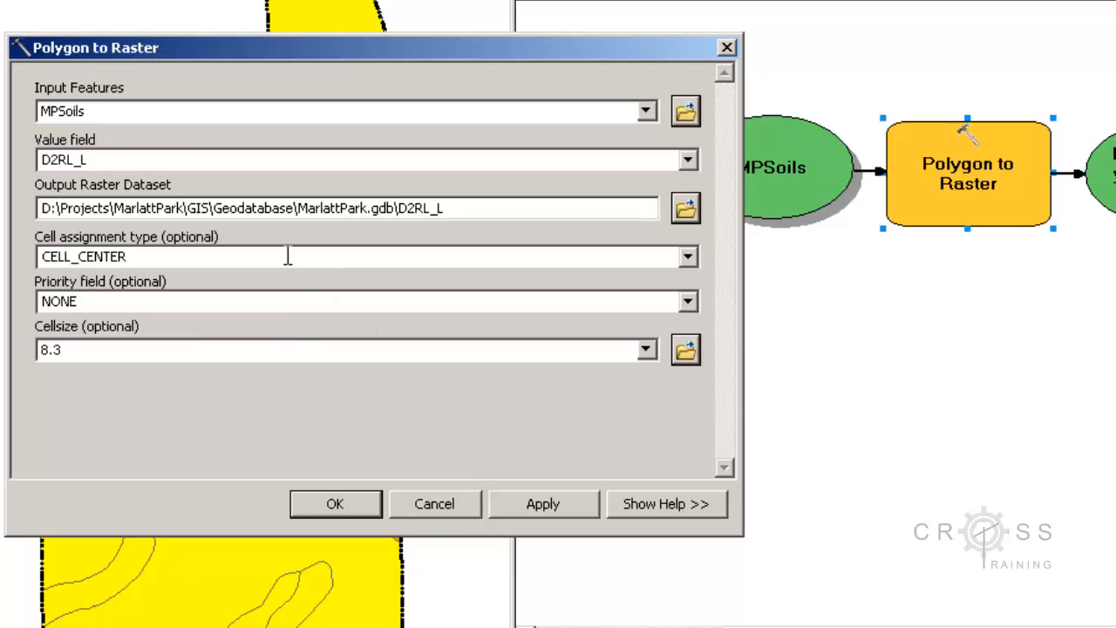
Show the parameter help and change the Cellsize from 8.3 to 1.
click(667, 502)
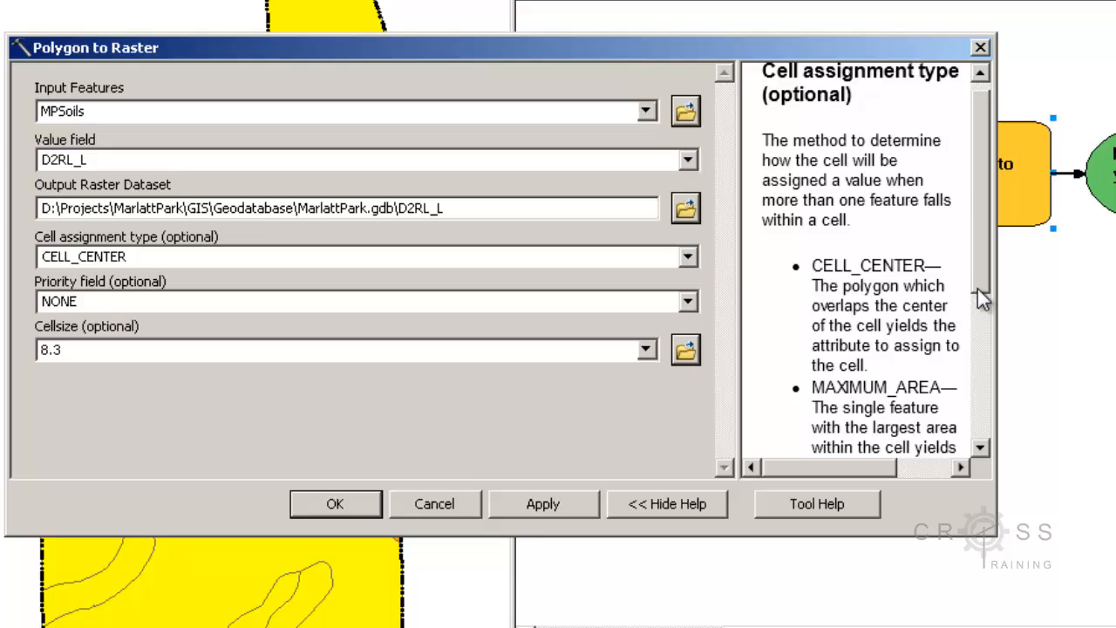
scroll(down, 3)
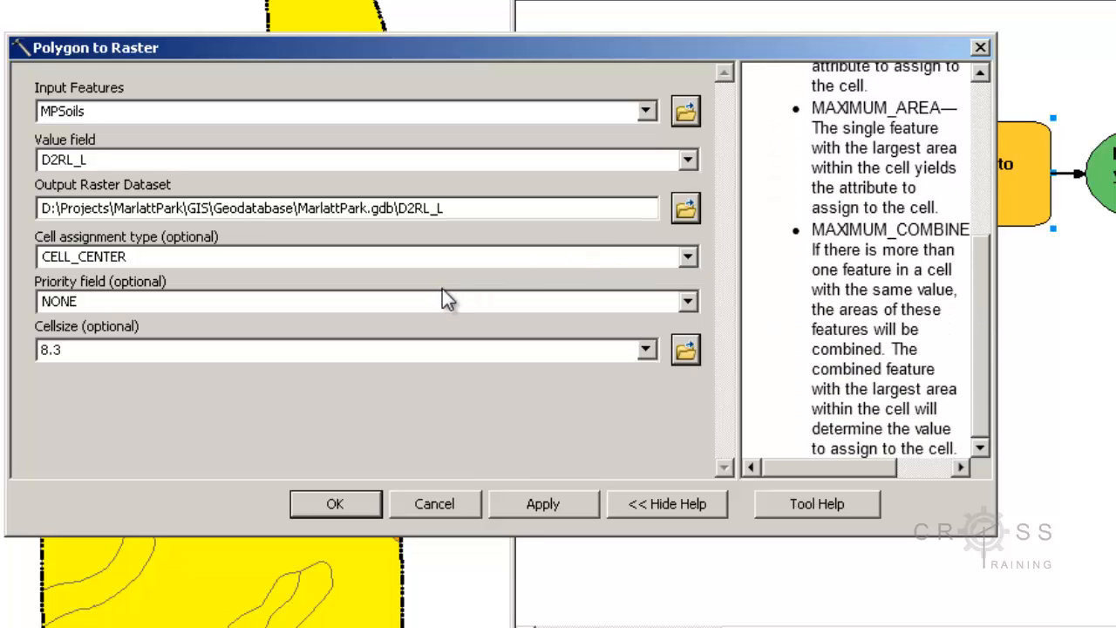
mouse_move(400, 330)
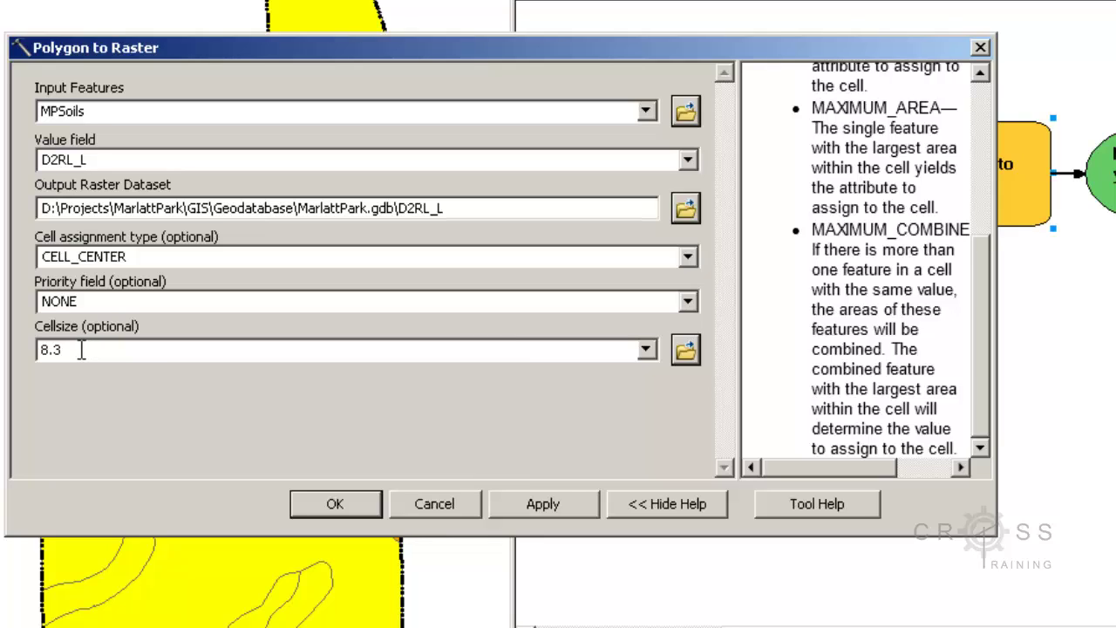
triple_click(346, 349)
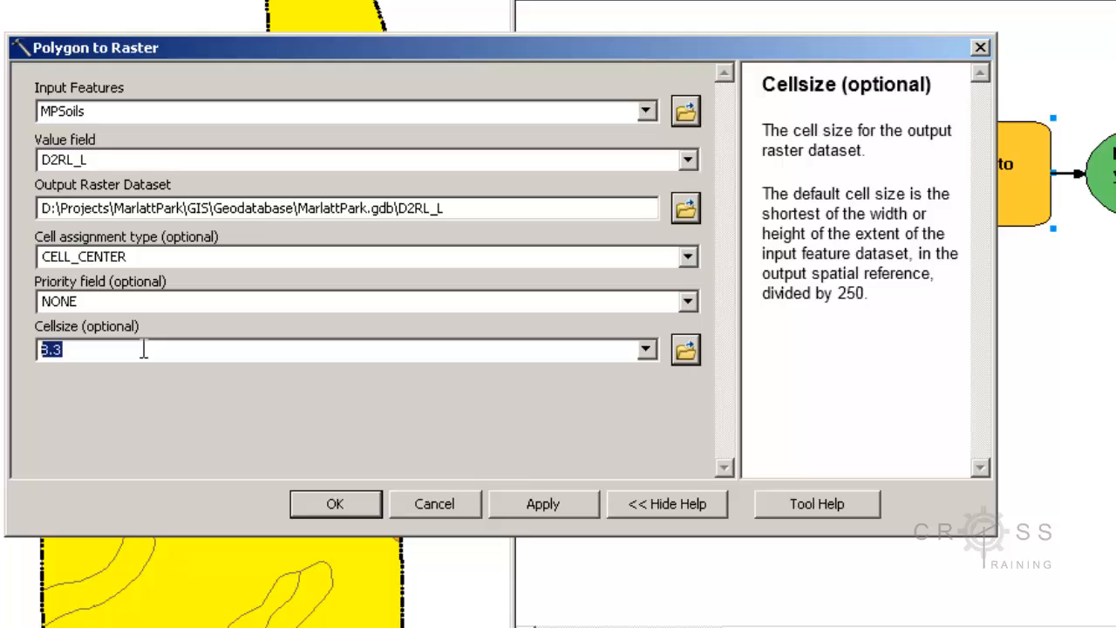
text(1)
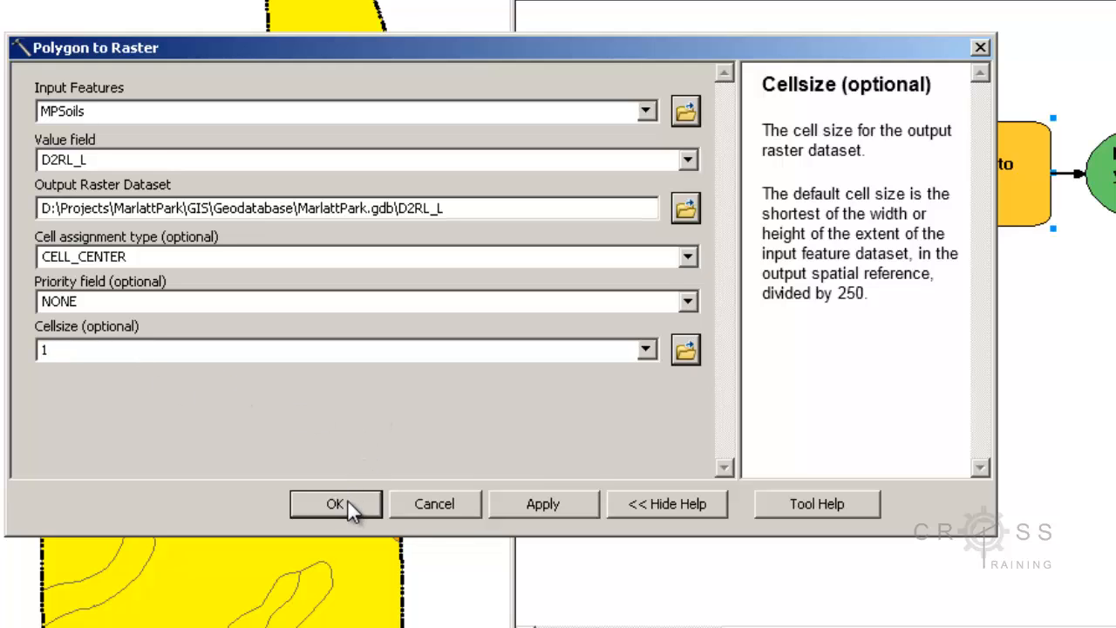
Accept the Polygon to Raster settings and run the step to create D2RL_L.
click(335, 504)
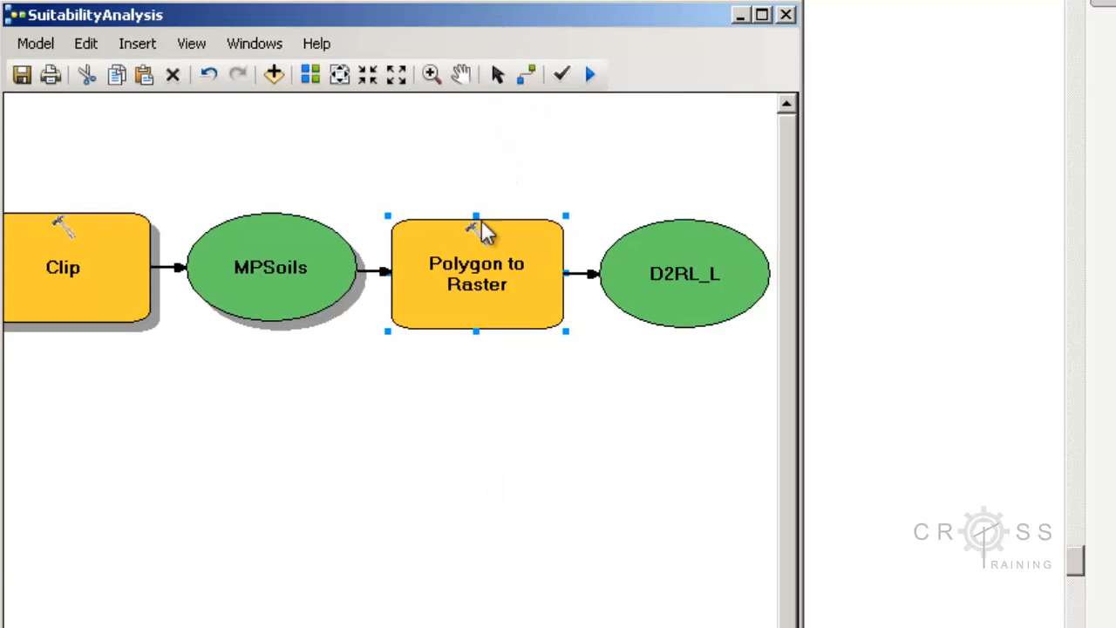
right_click(478, 272)
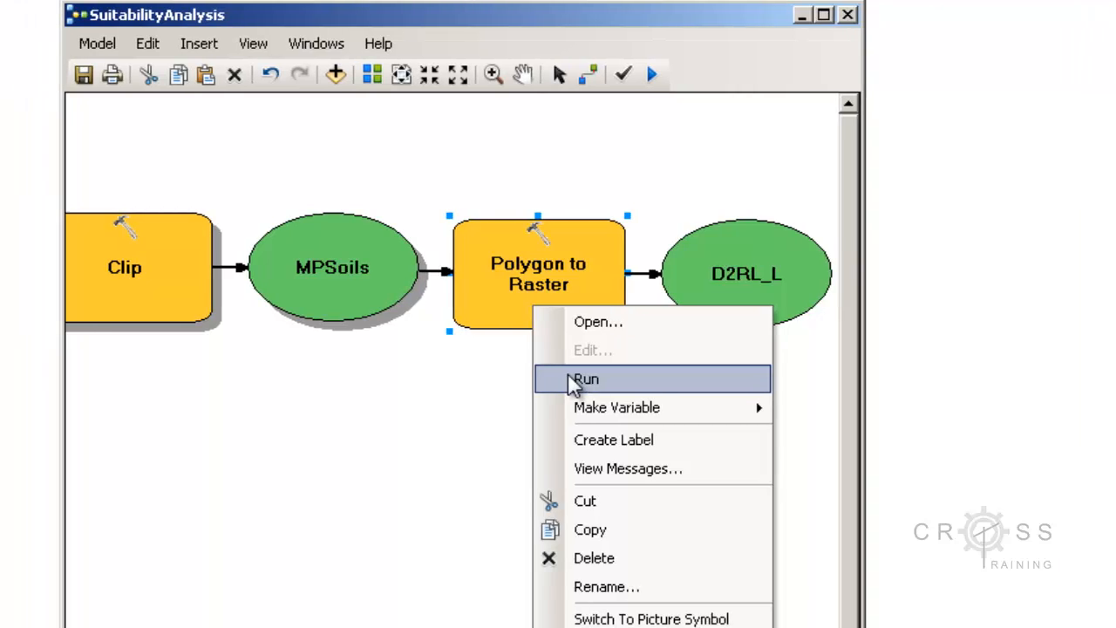
click(586, 379)
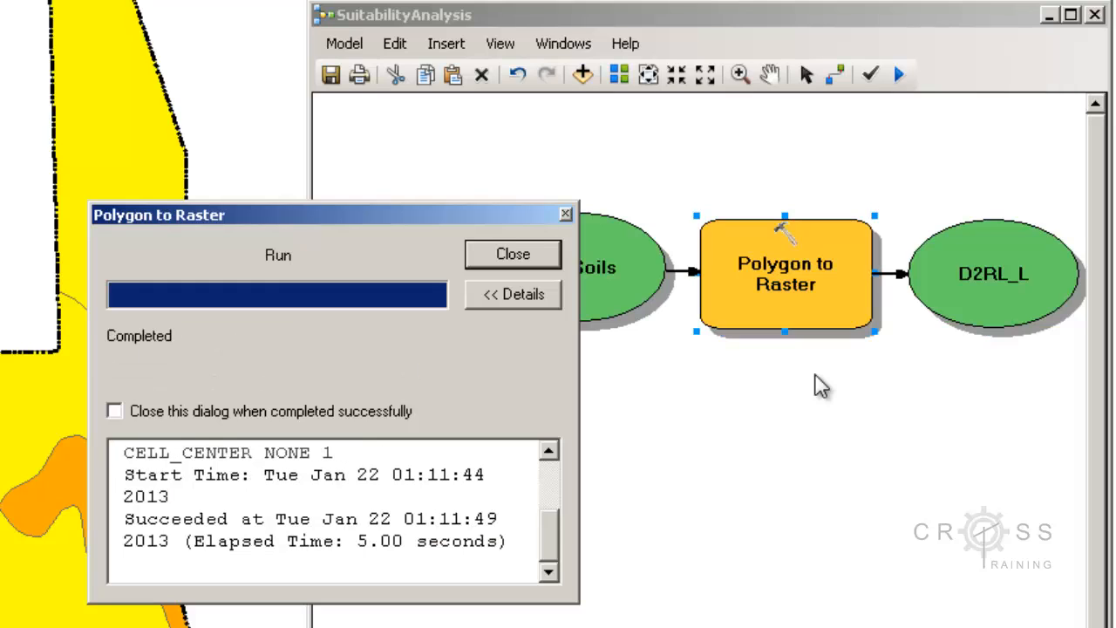
Close the completed run report so the D2RL_L raster appears under Soils.
click(513, 254)
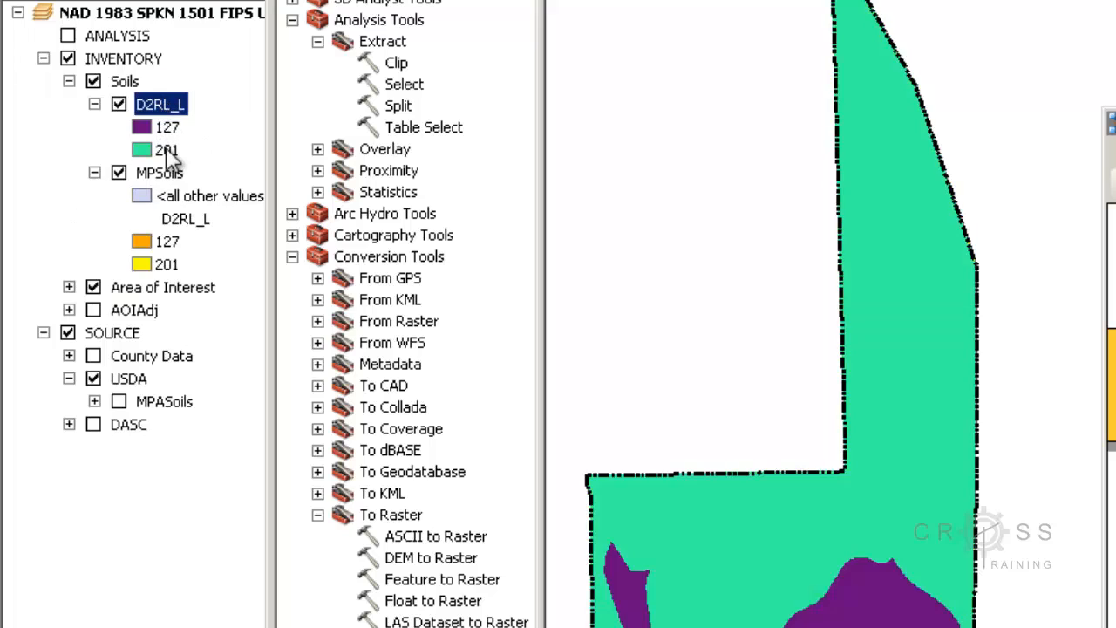
mouse_move(268, 335)
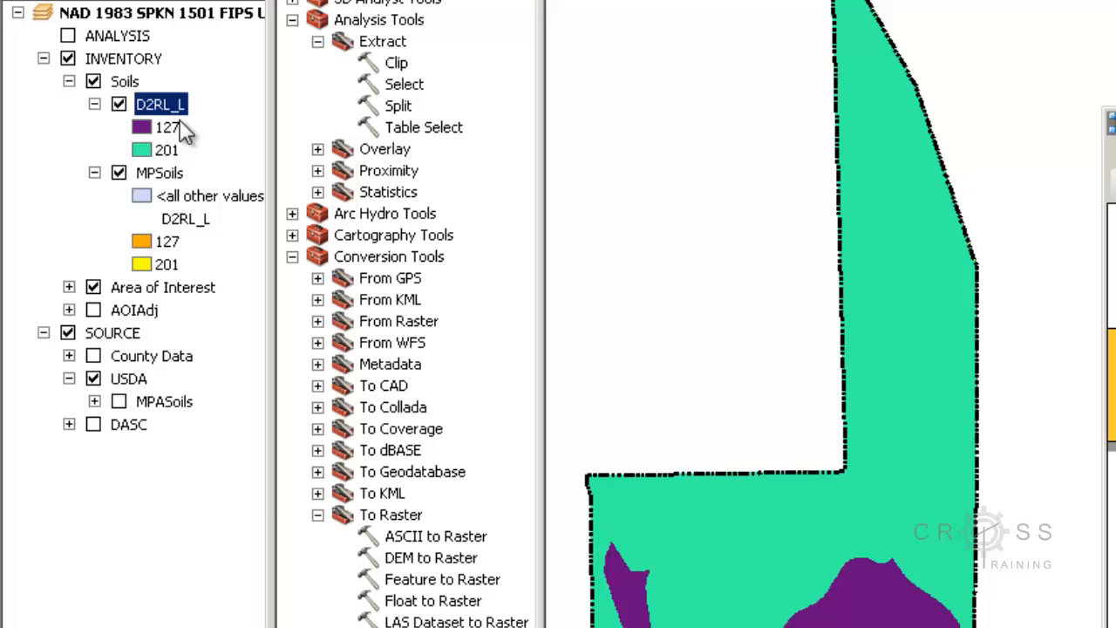
In D2RL_L's Symbology, colour value 127 orange and value 201 yellow.
right_click(161, 105)
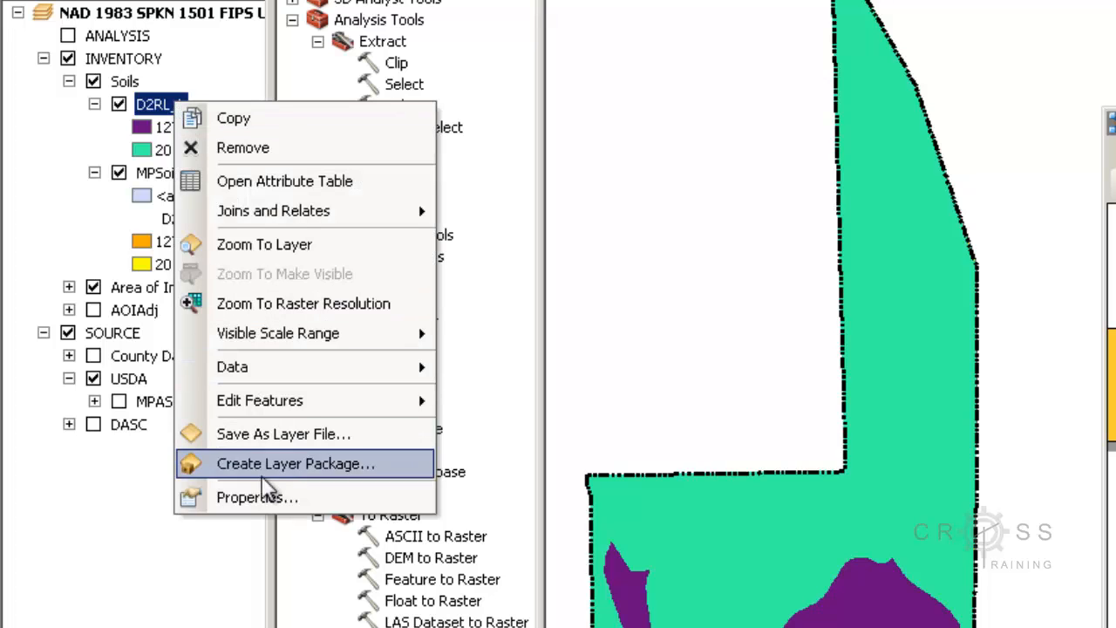
click(256, 497)
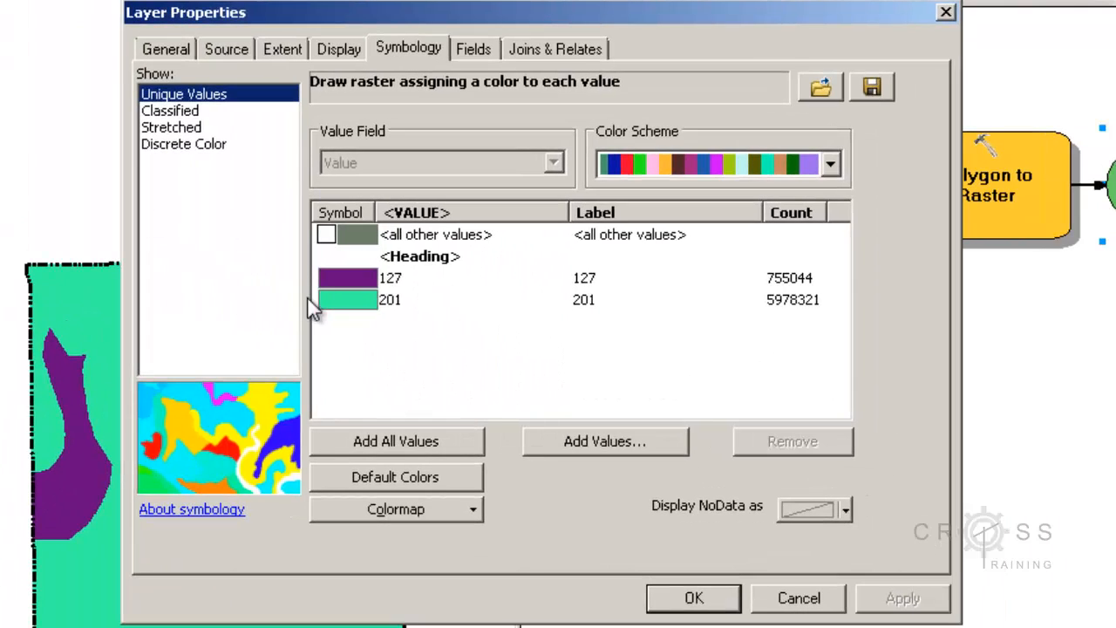
click(348, 277)
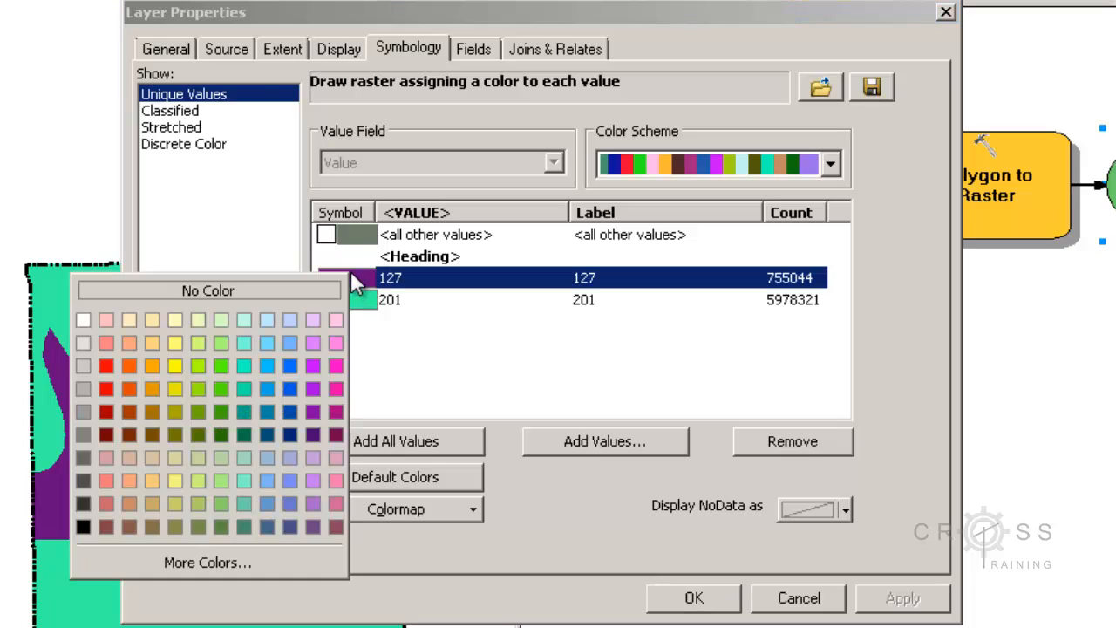
mouse_move(150, 366)
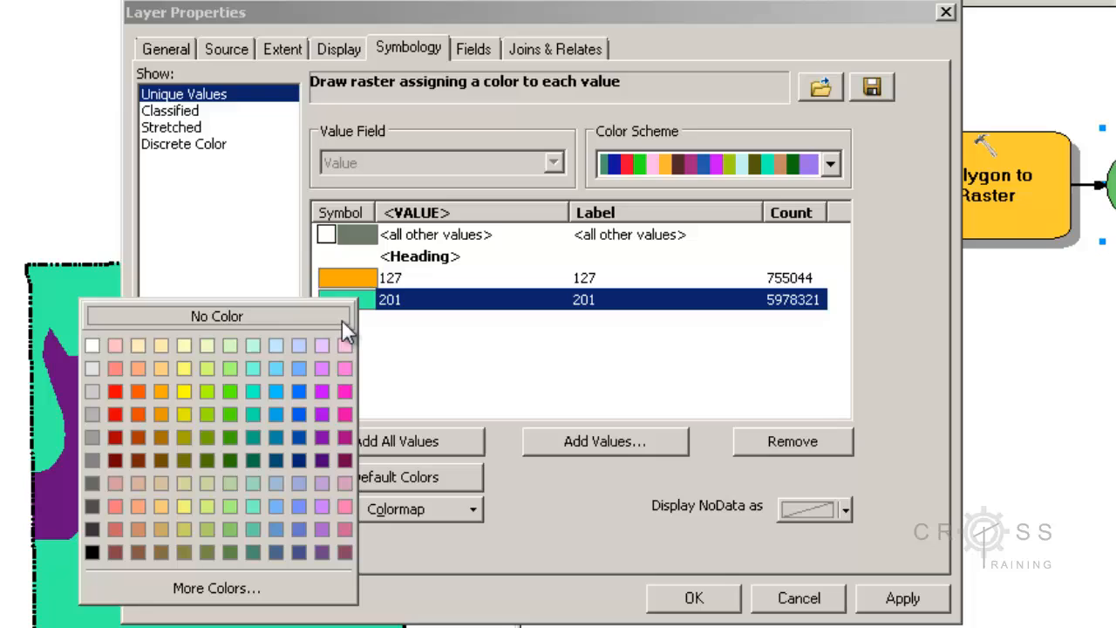
click(185, 391)
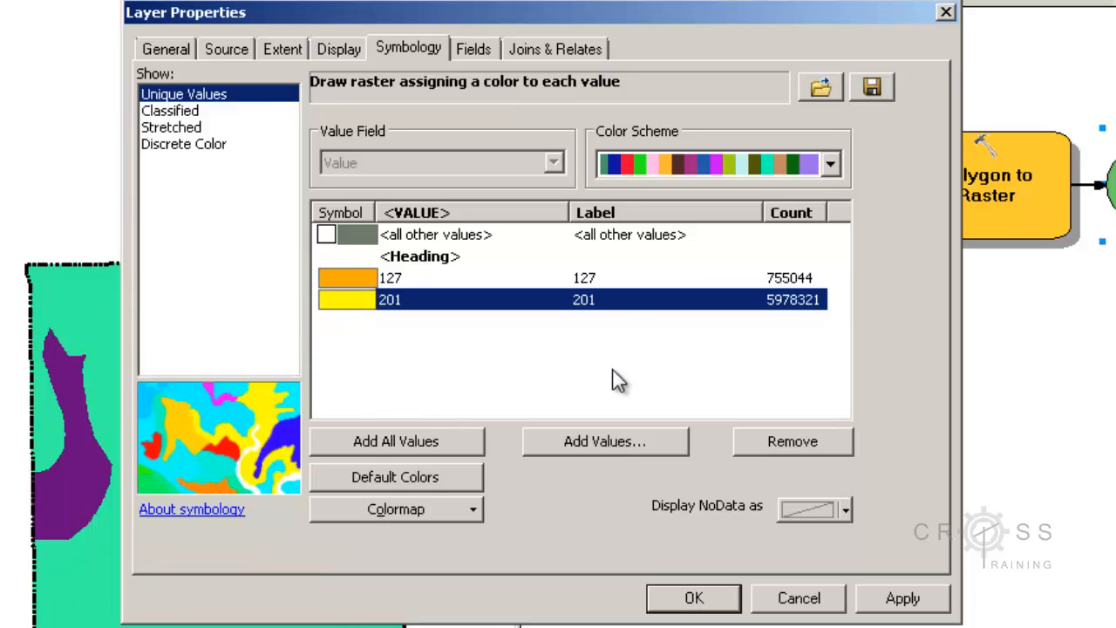
mouse_move(611, 283)
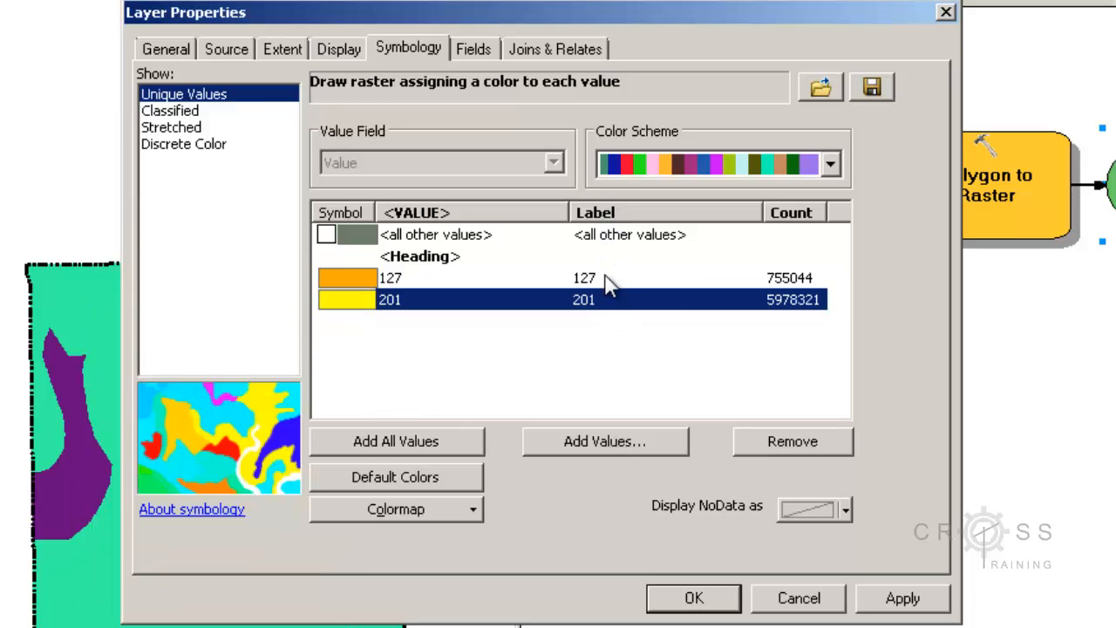
Relabel the values as '127 cm to Lithic Bedrock' and '201 cm to Lithic Bedrock'.
double_click(585, 277)
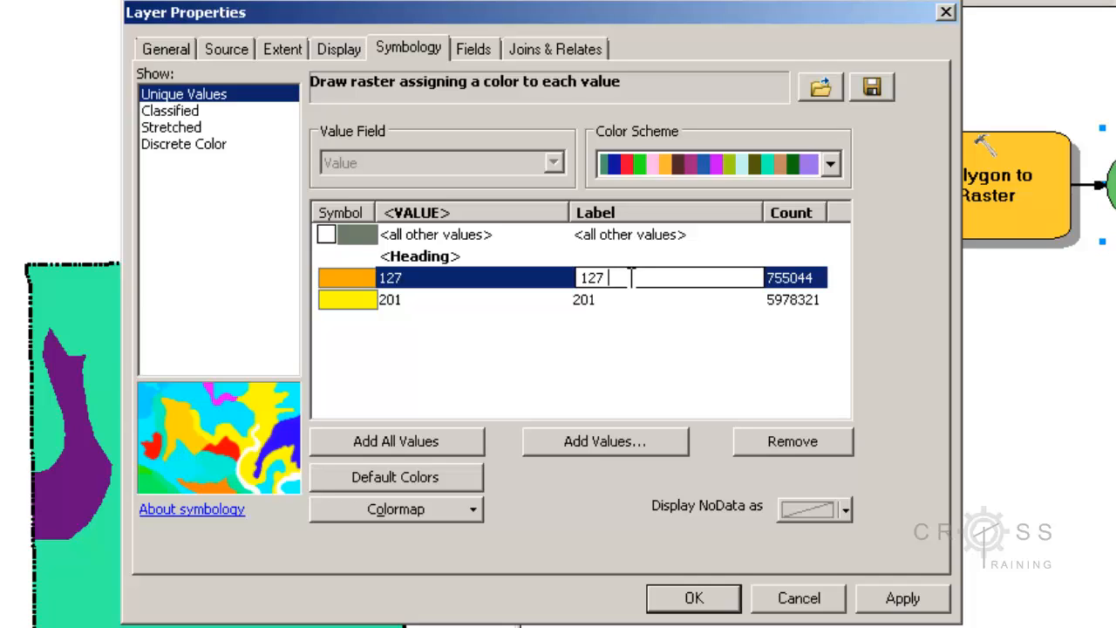
text(c)
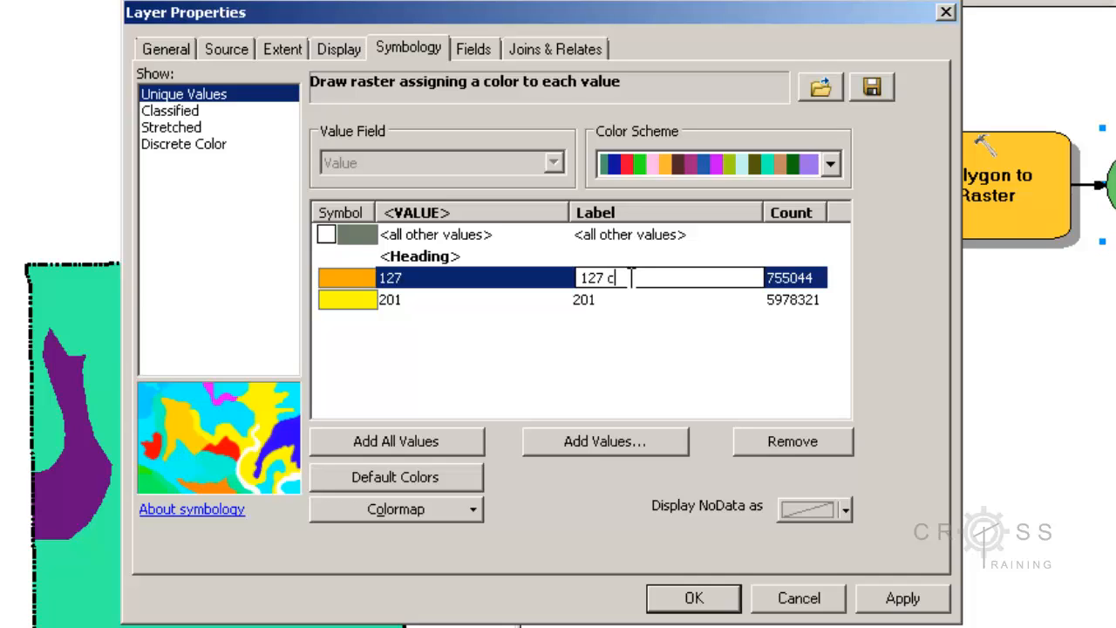
text(m)
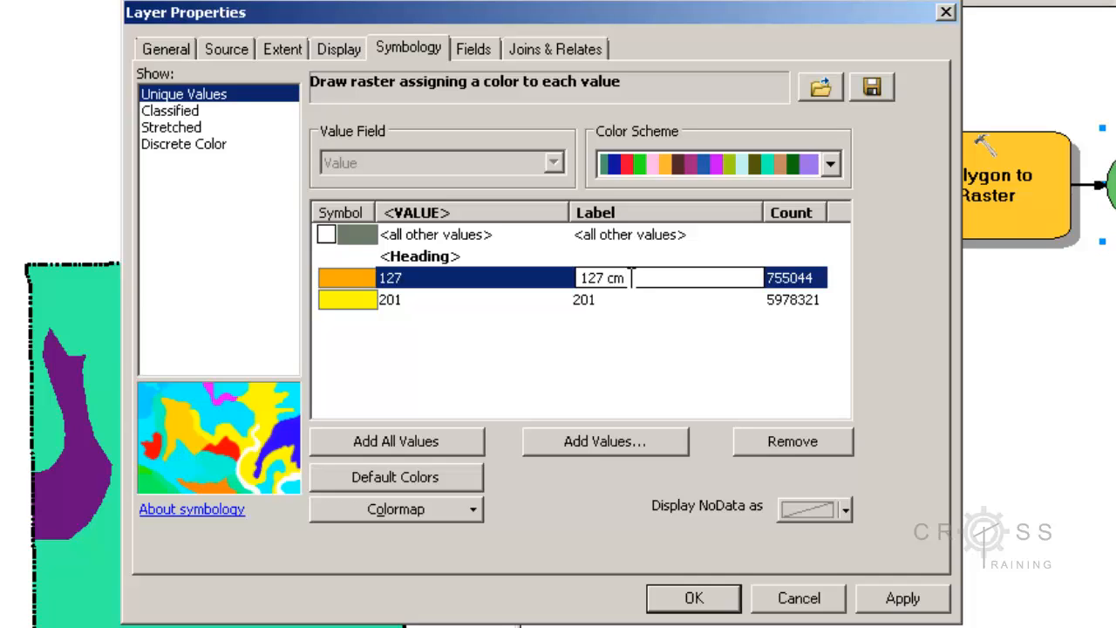
text(to)
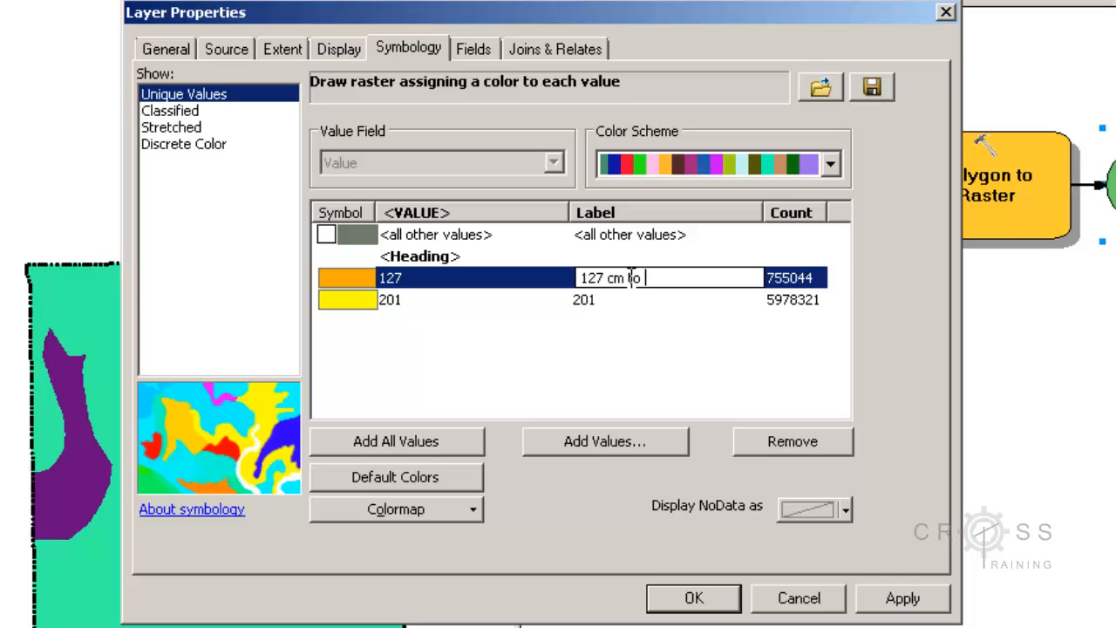
text(Lithic)
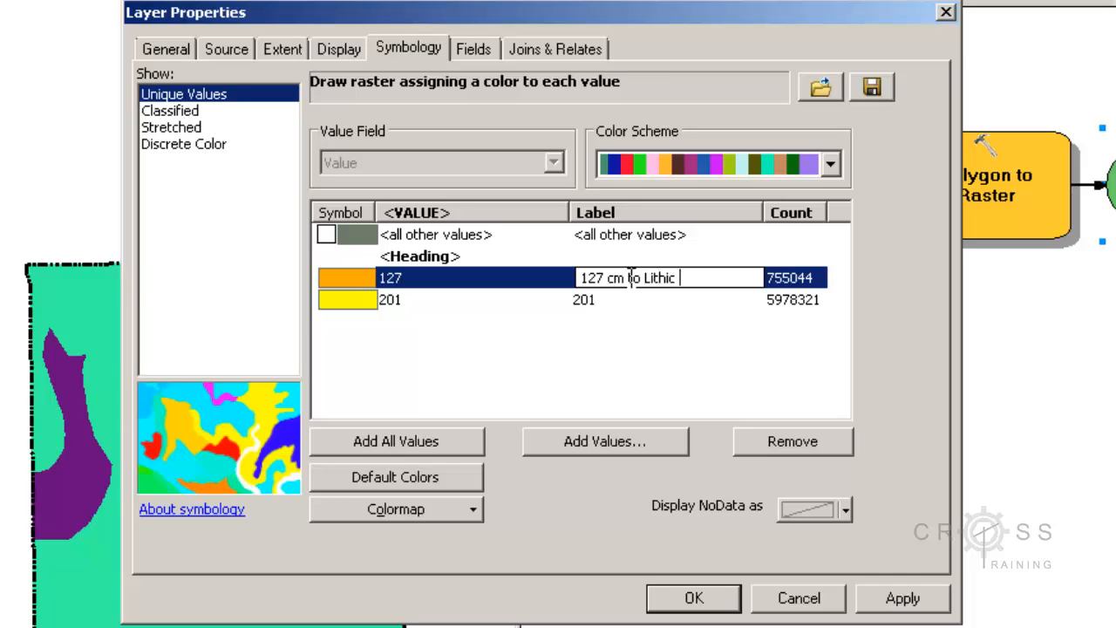
text(Bedrock)
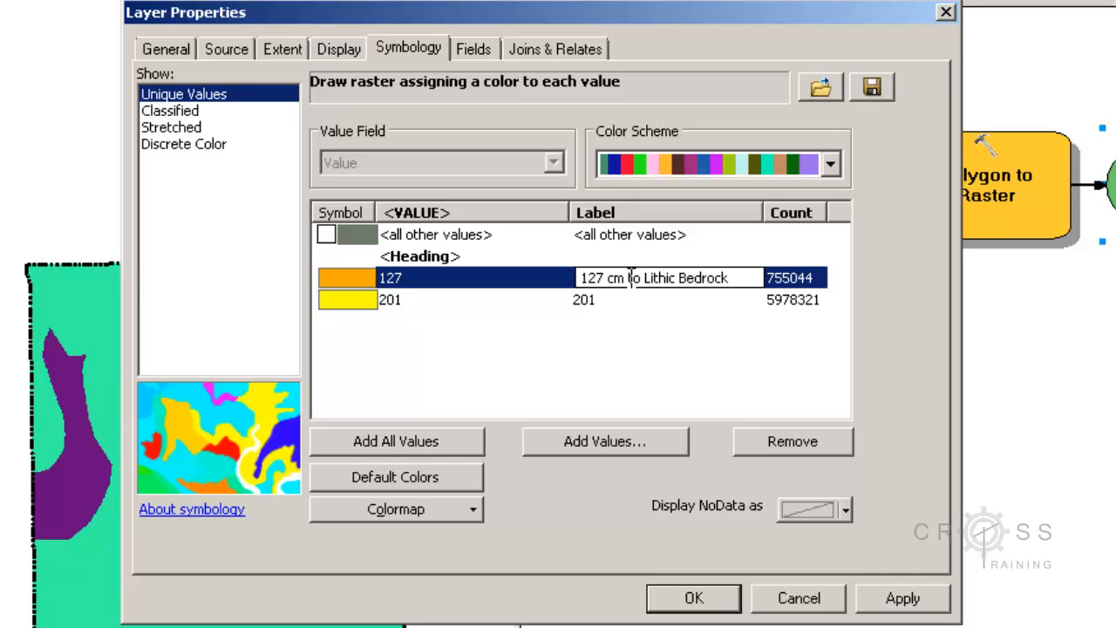
double_click(584, 300)
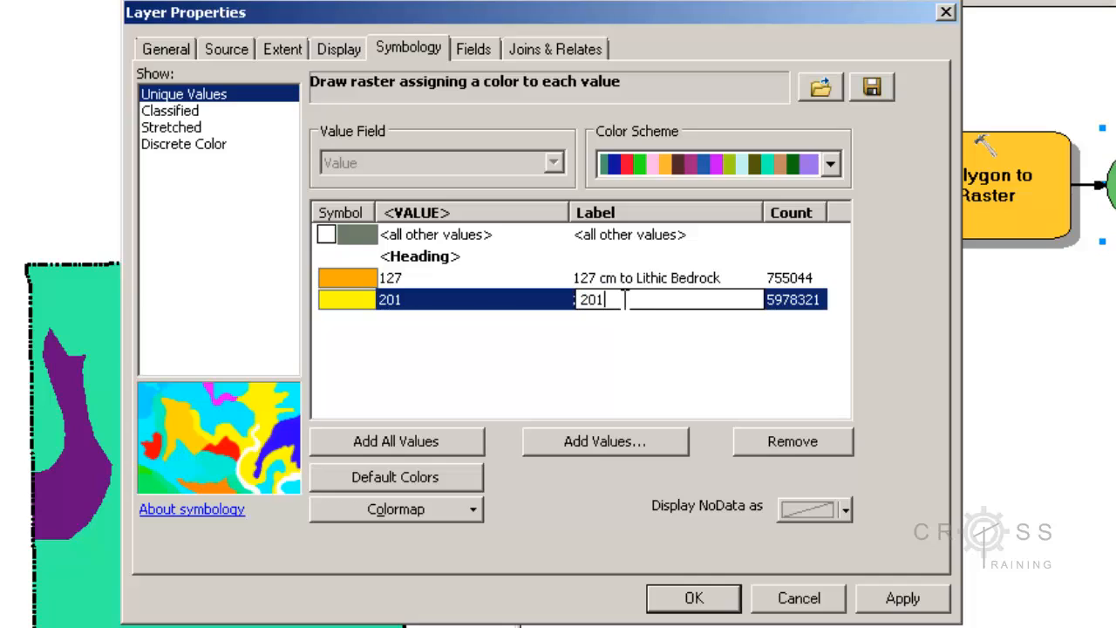
text(cm t)
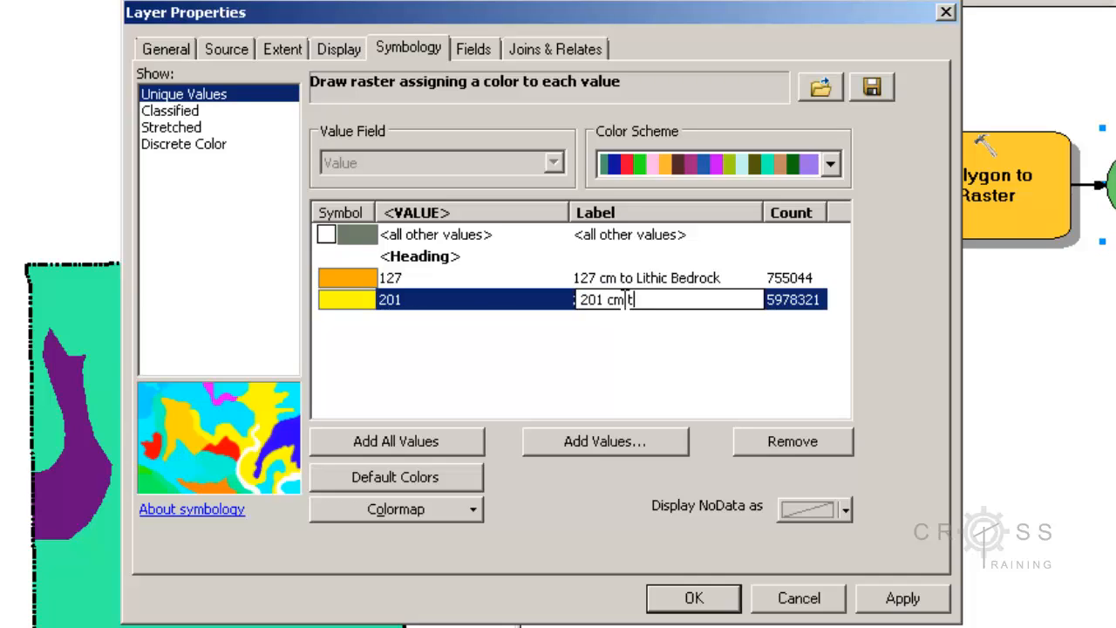
text(to Lithic B)
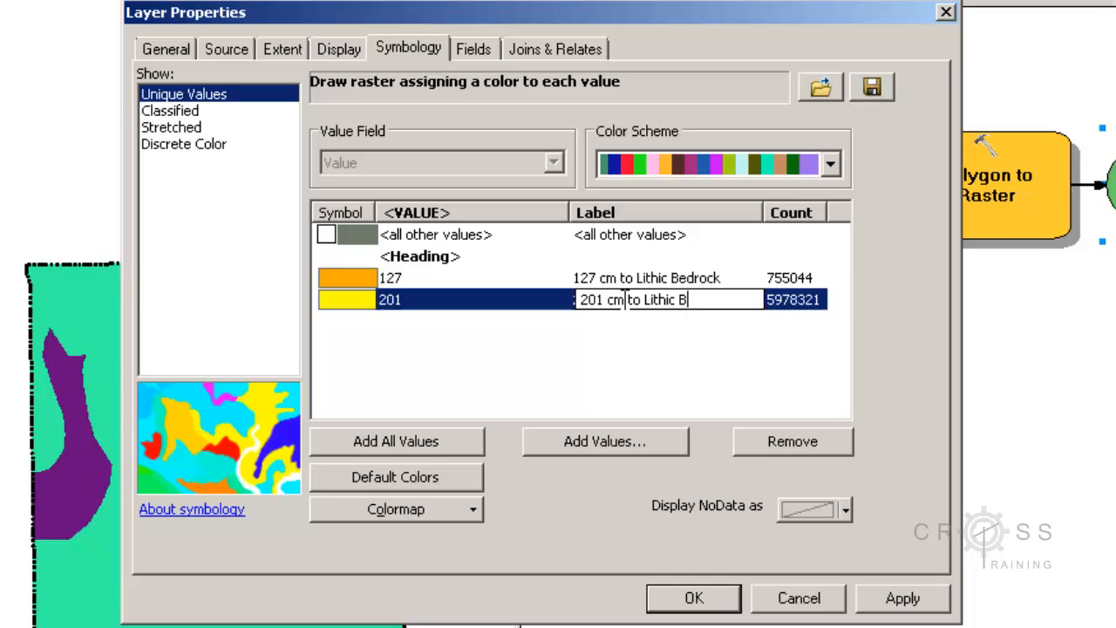
text(edrock)
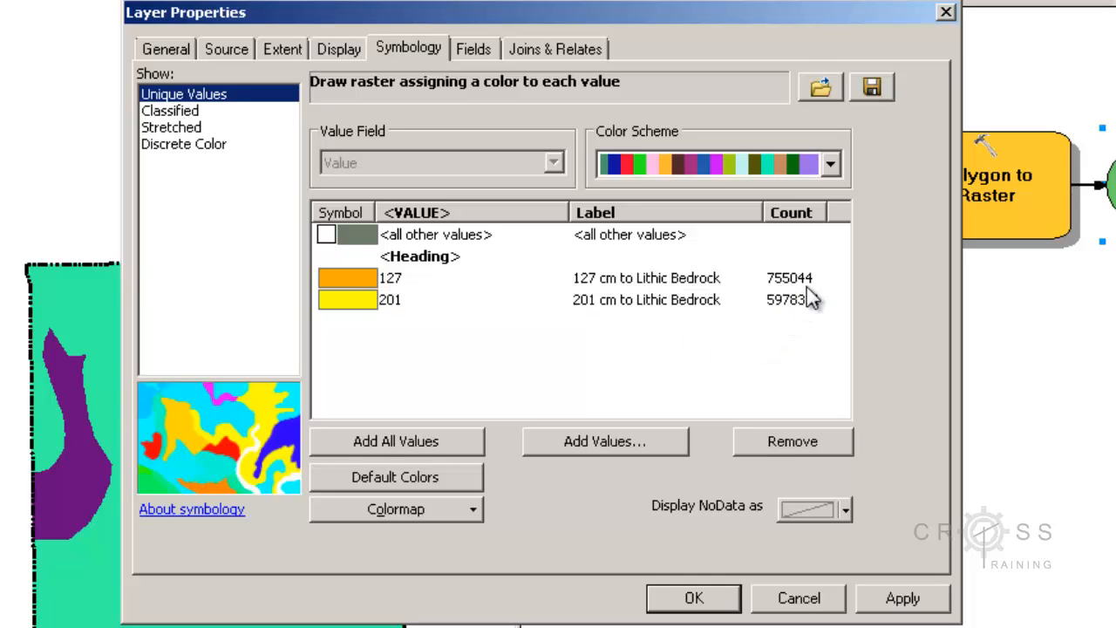
mouse_move(817, 300)
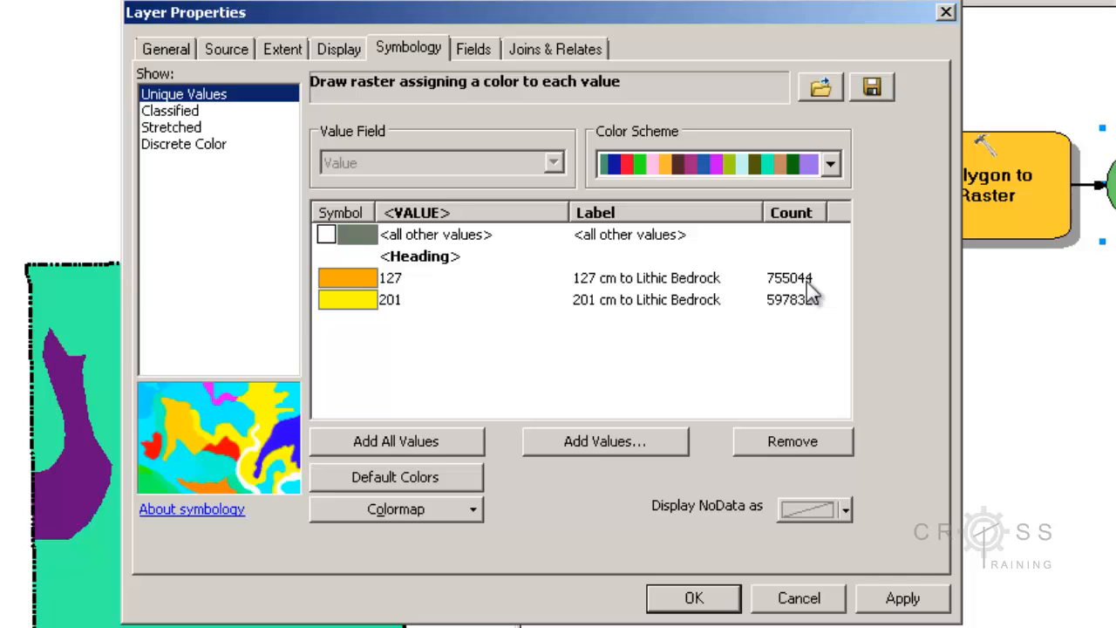
mouse_move(659, 272)
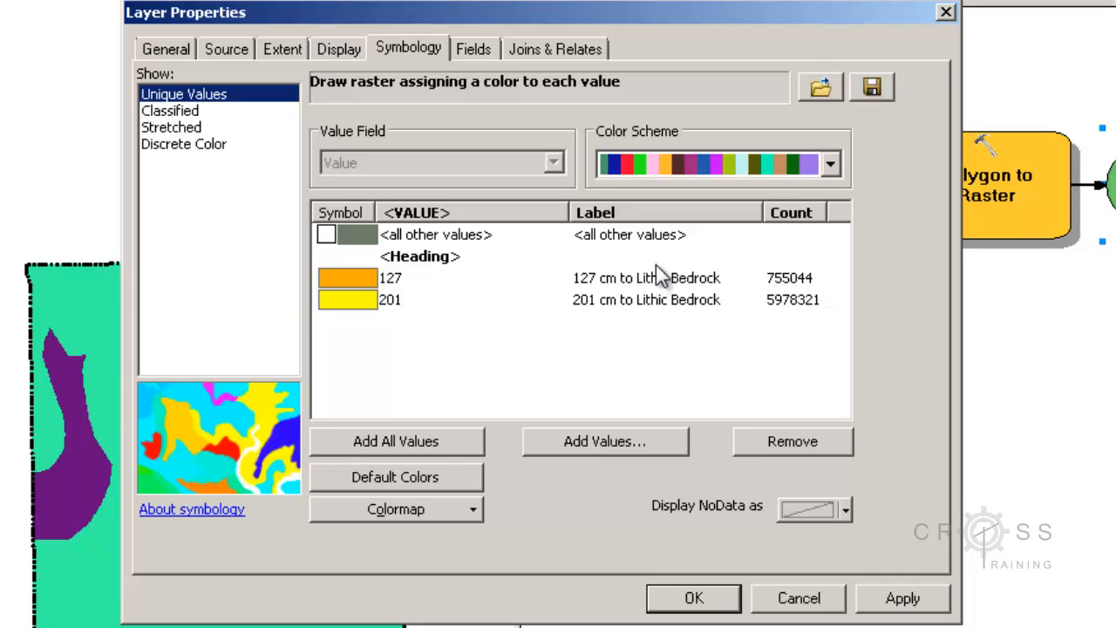
mouse_move(387, 295)
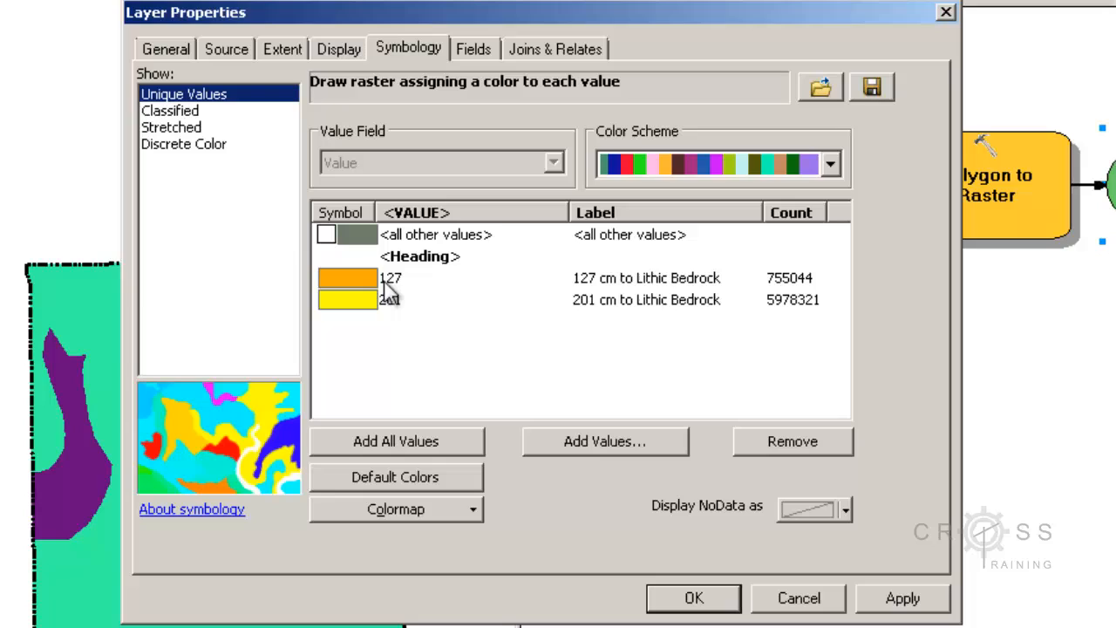
mouse_move(694, 295)
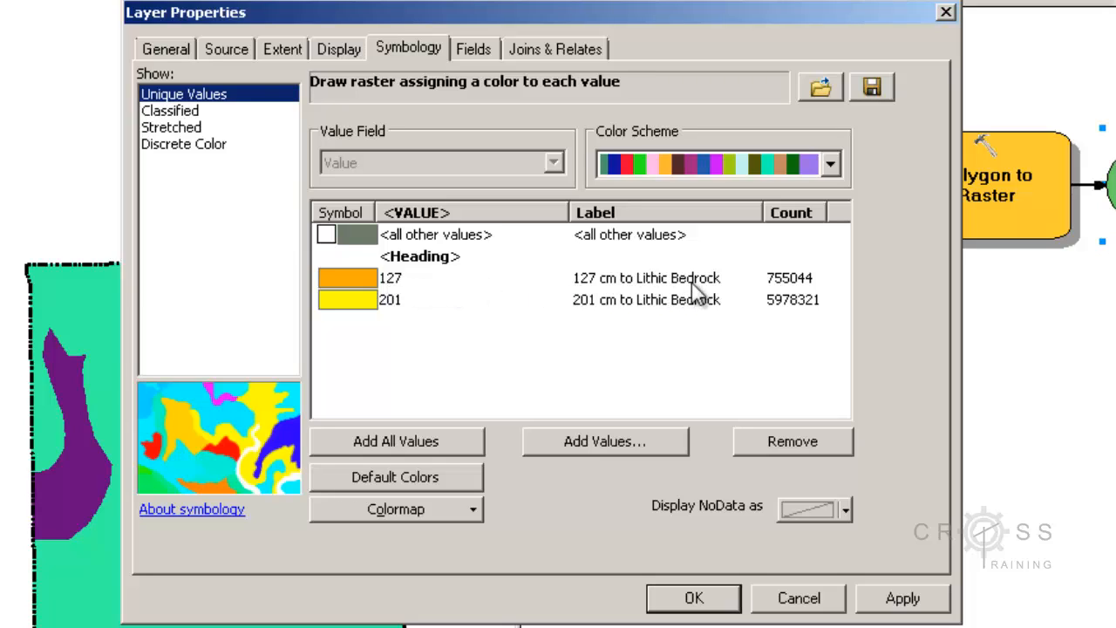
mouse_move(765, 300)
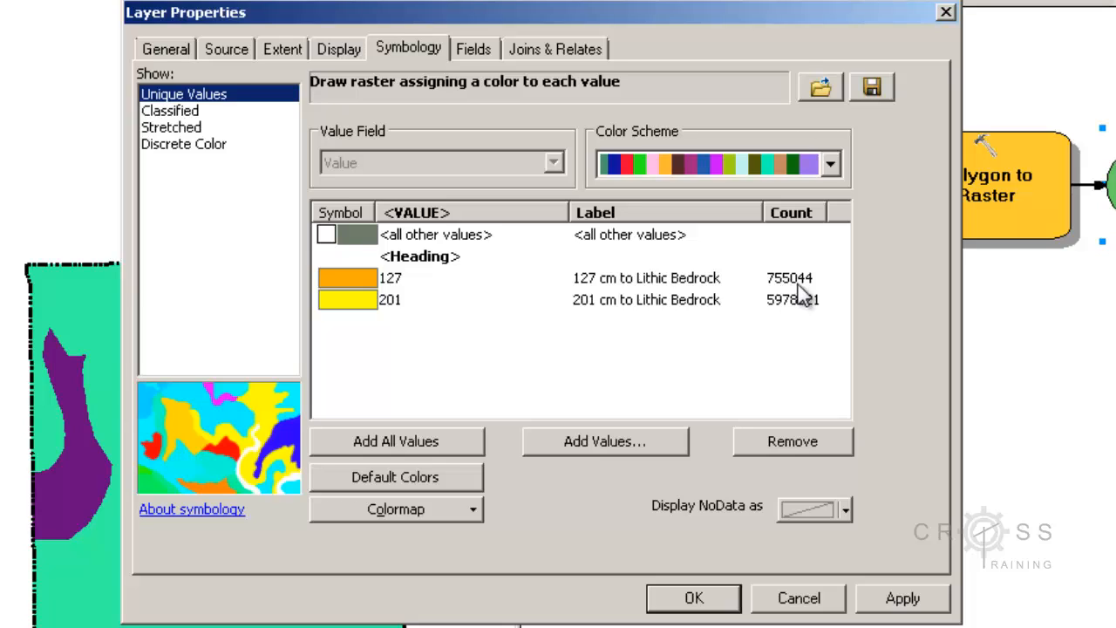
mouse_move(794, 275)
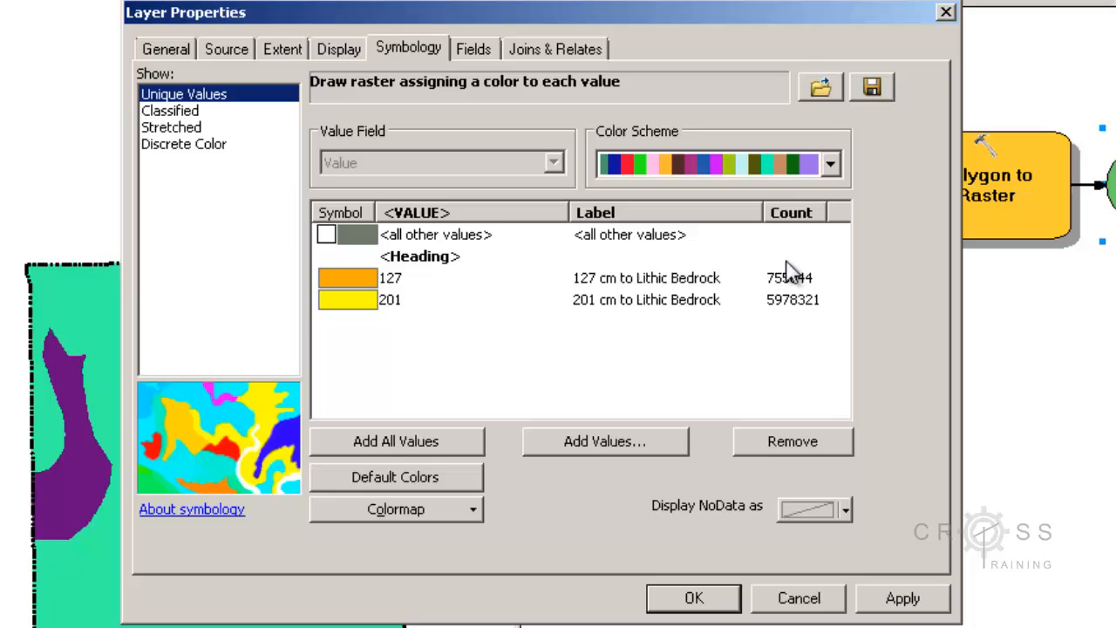
mouse_move(793, 270)
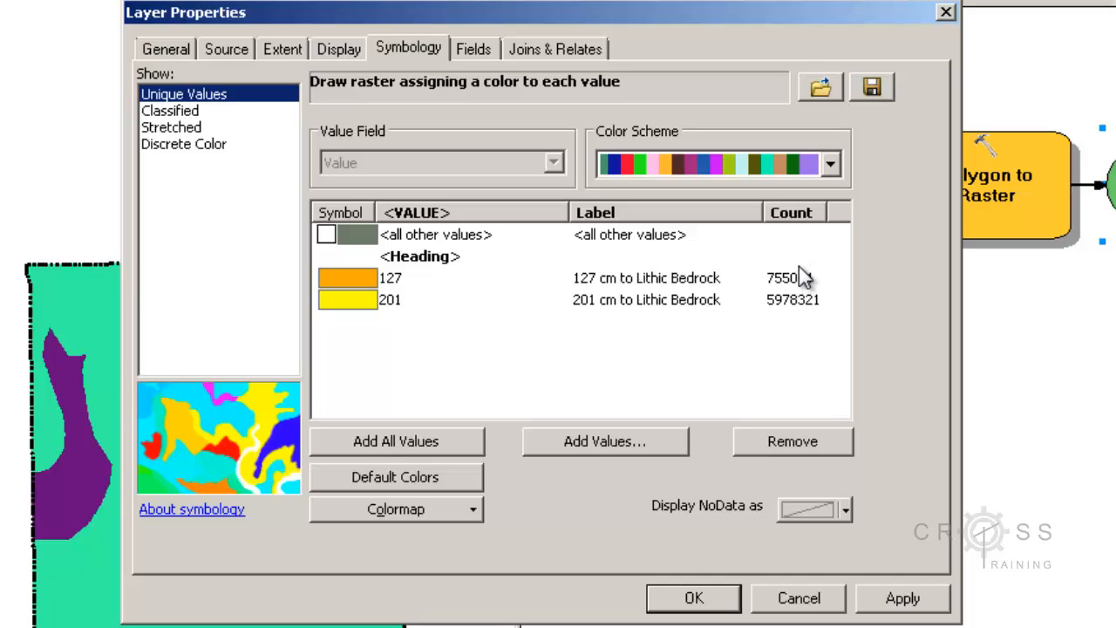
mouse_move(659, 277)
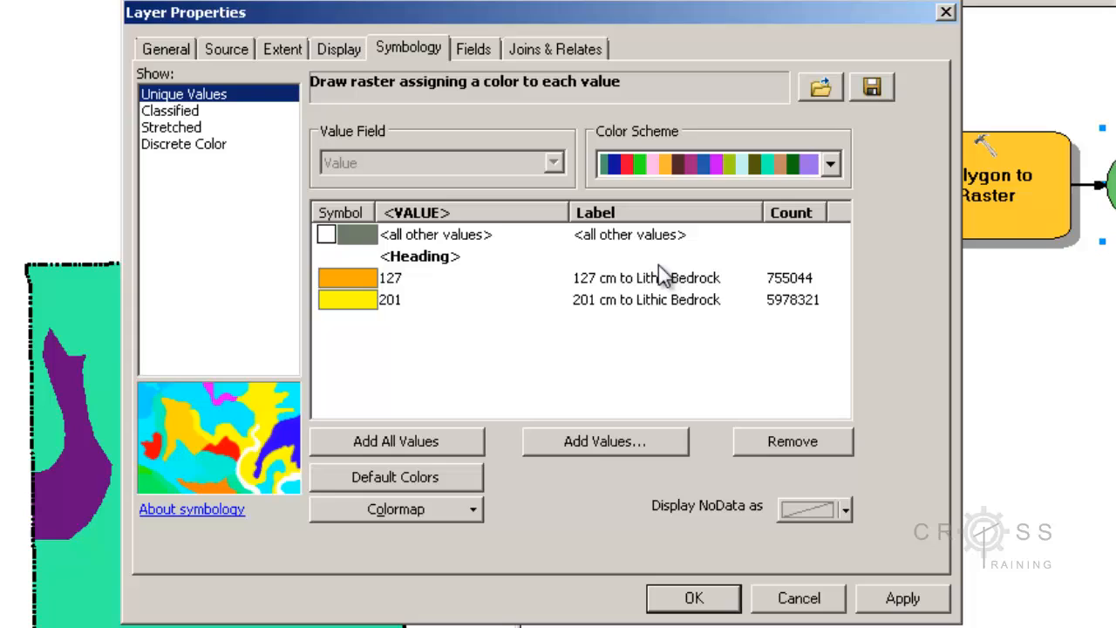
mouse_move(777, 307)
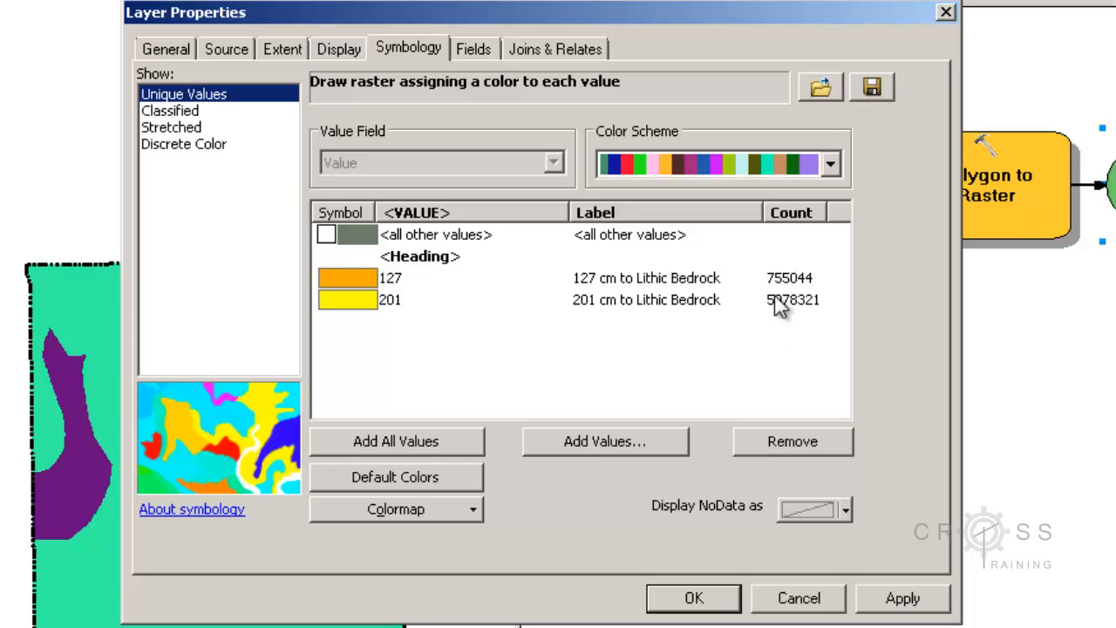
mouse_move(754, 614)
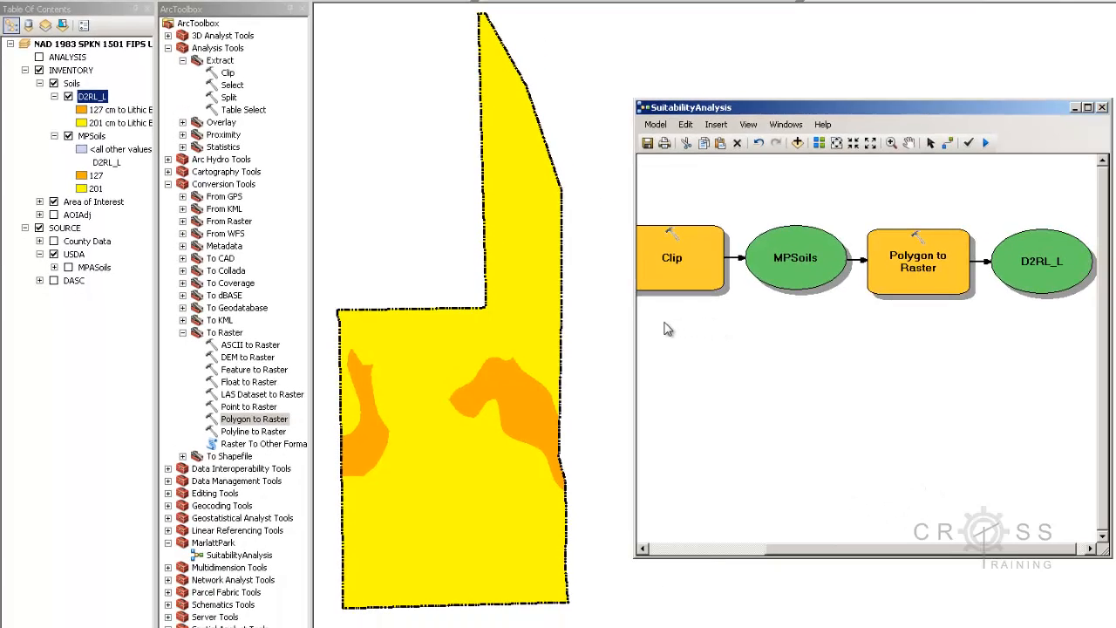
mouse_move(637, 321)
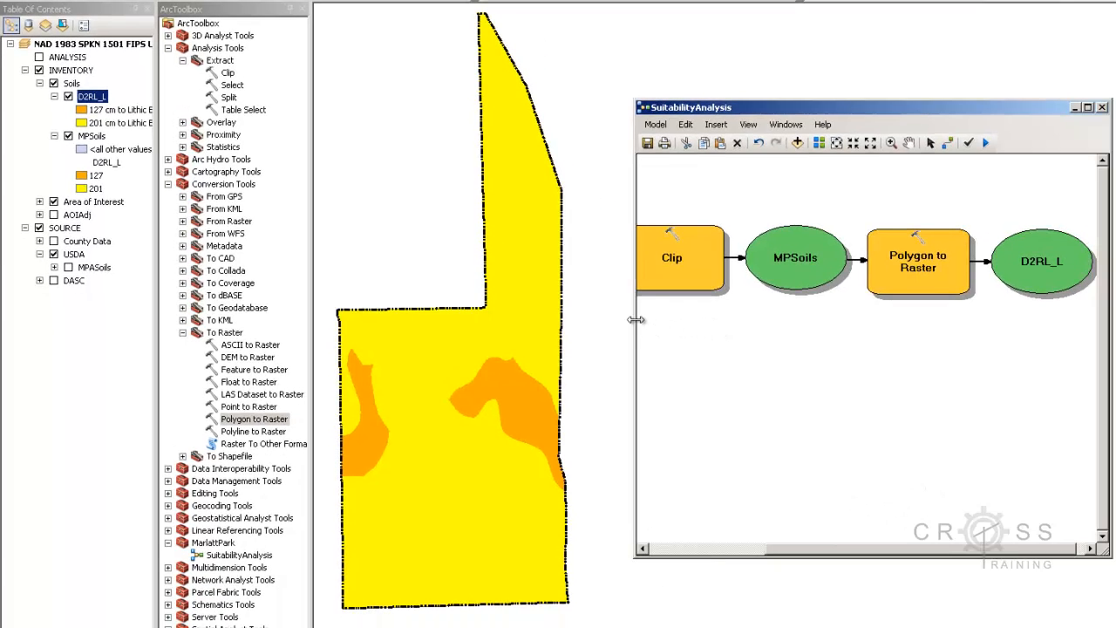